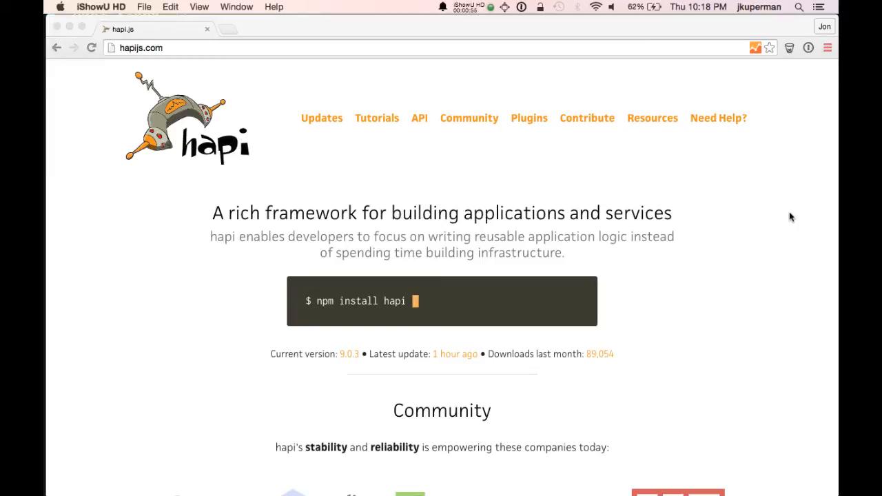
# - Switch from Chrome to the terminal showing the hapi-video project files
pyautogui.press('cmd+tab')
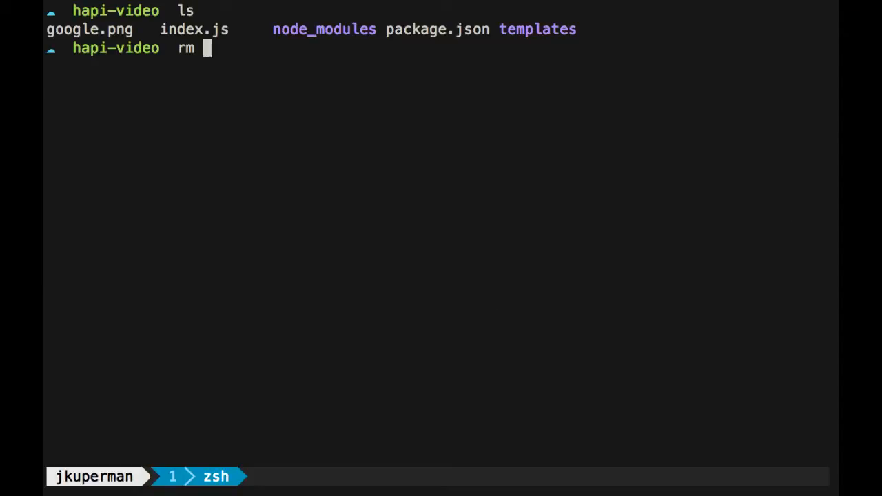
# - Delete google.png and the templates folder, then bring up package.json in vim
pyautogui.write('google.png')
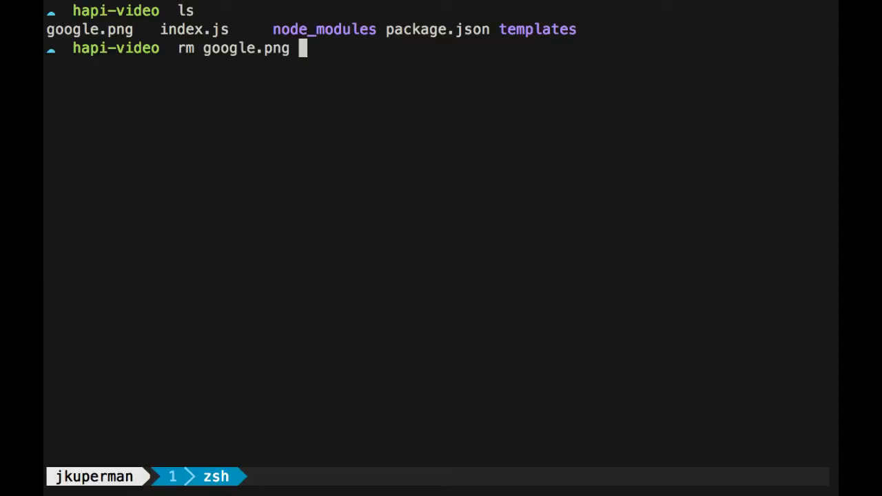
pyautogui.write('rm -rf templates/')
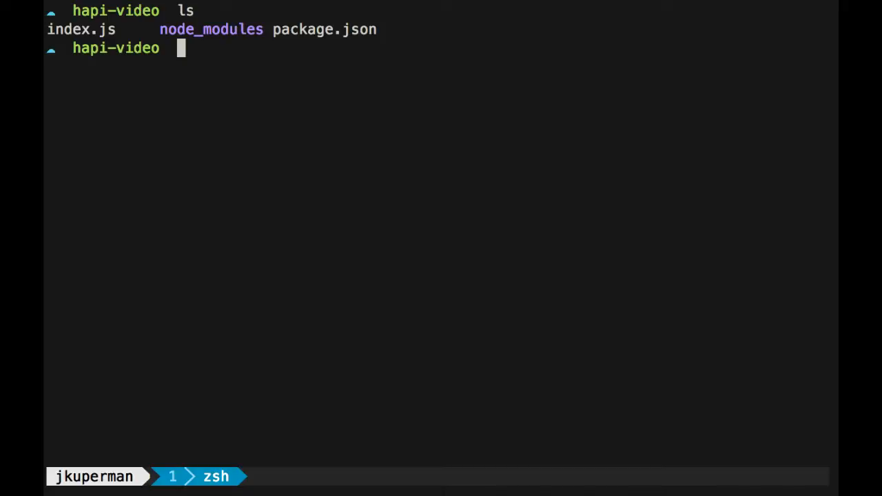
pyautogui.write('vim package.json')
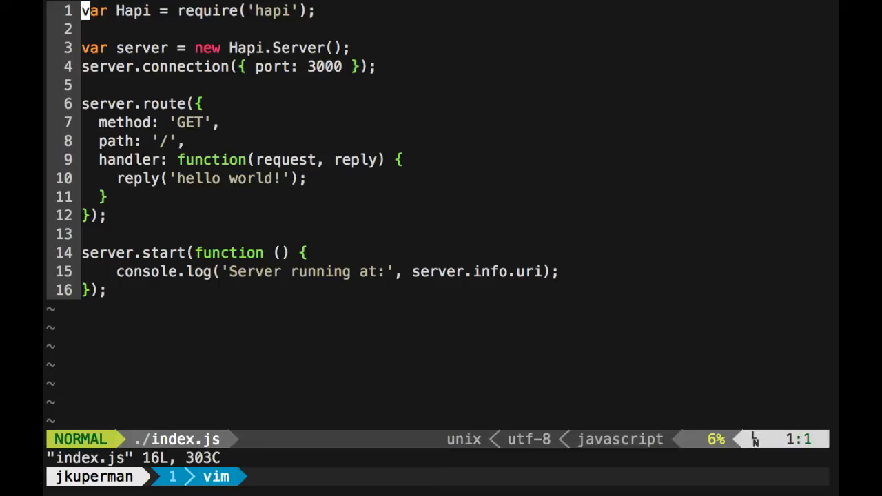
# - Run the hello-world server on port 3000, check it in Chrome, then stop it
pyautogui.press('j')
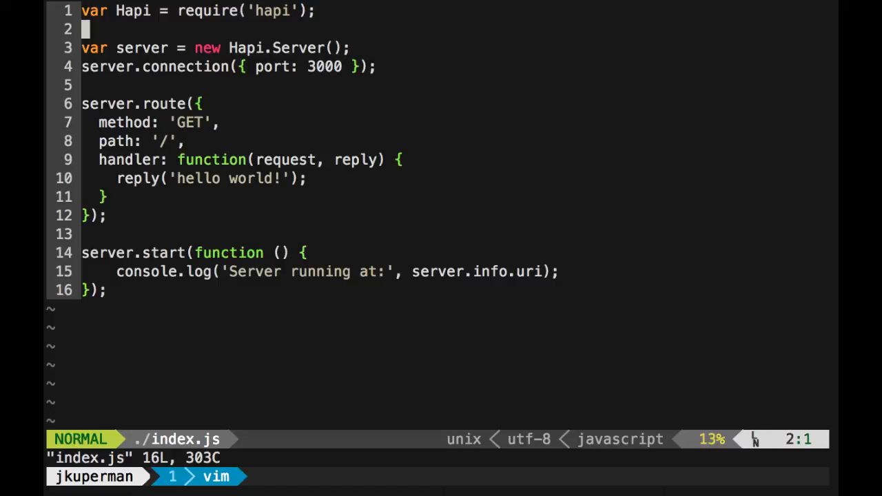
pyautogui.press('j')
pyautogui.write('node .')
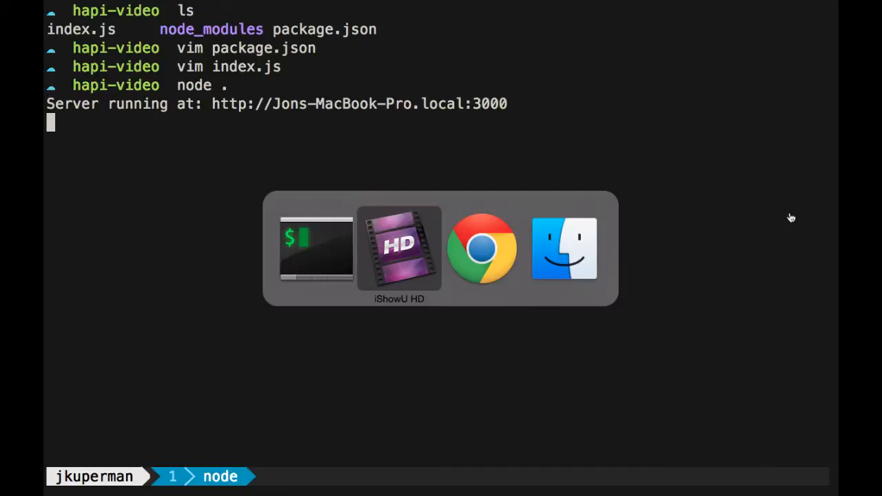
pyautogui.click(482, 249)
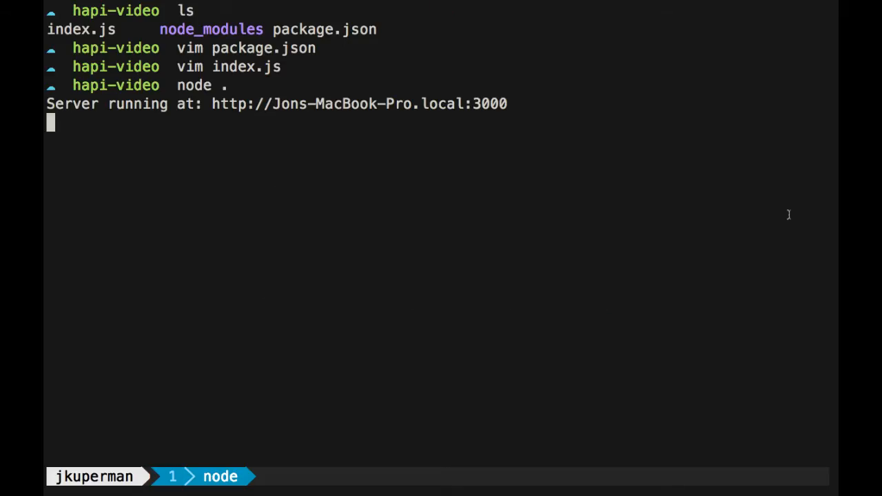
pyautogui.press('ctrl+c')
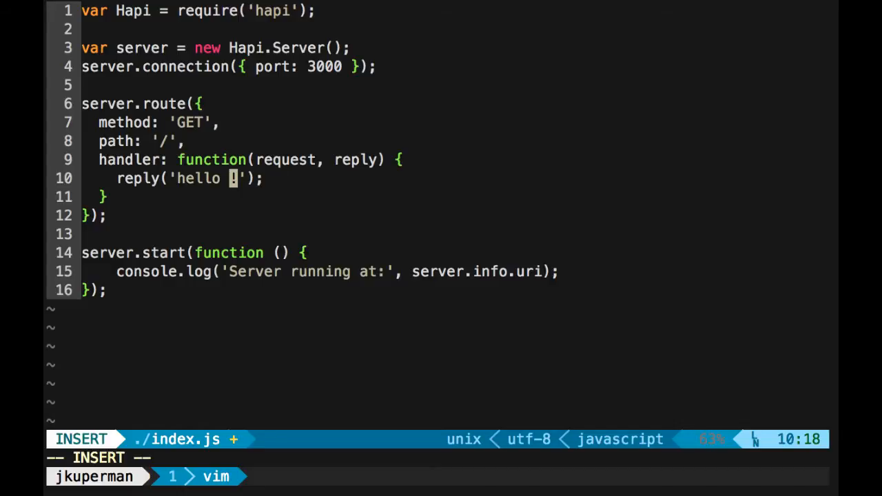
# - Append request.params.name to the reply greeting in the route handler
pyautogui.press('Escape')
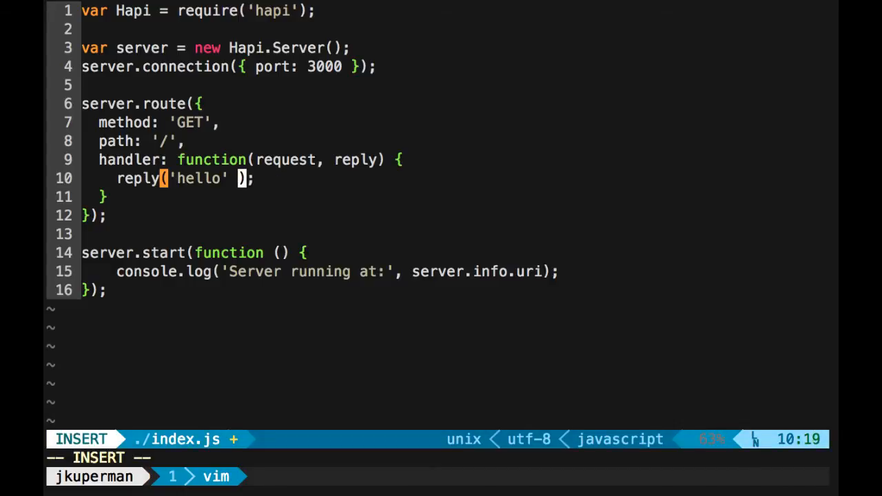
pyautogui.write('+ request.param')
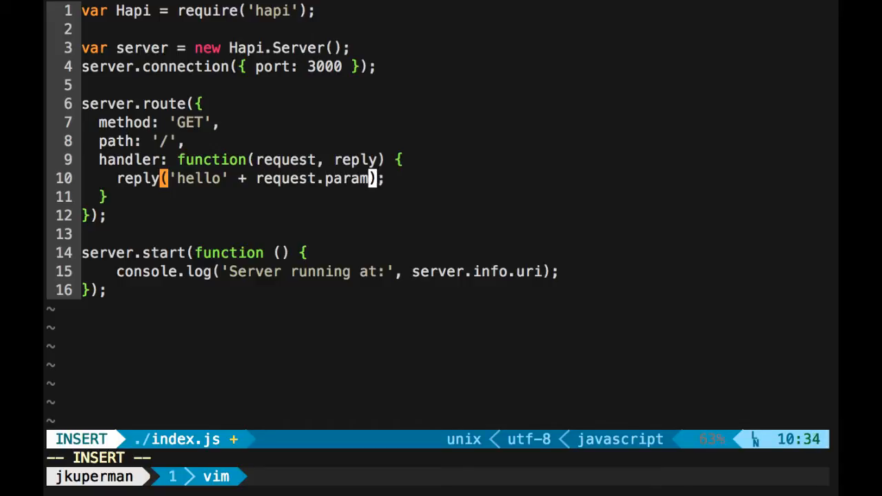
pyautogui.write('s.name')
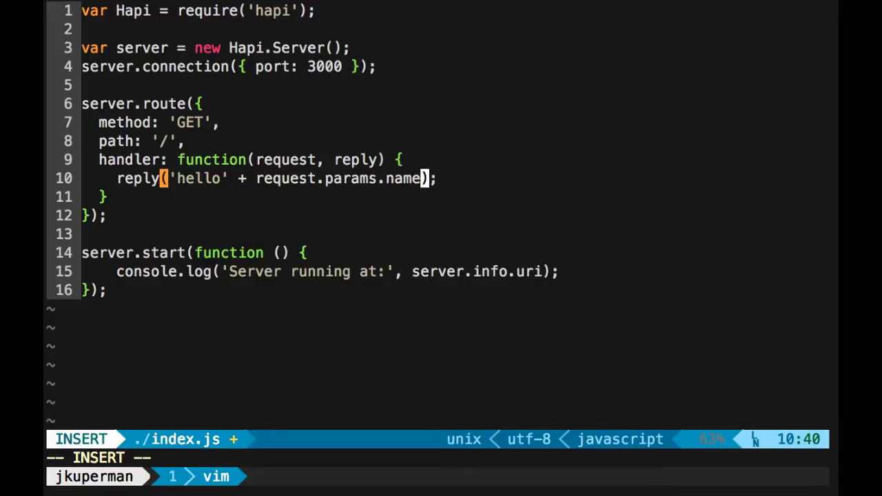
pyautogui.press('Escape')
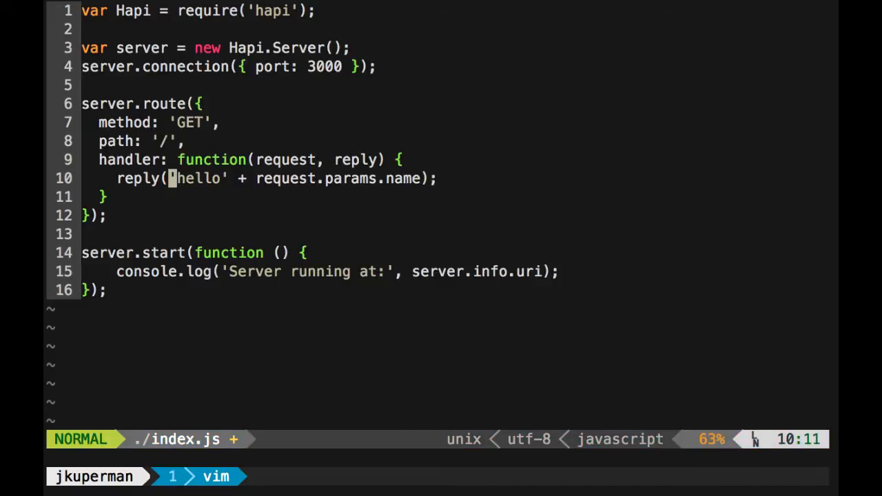
# - Wrap the greeting in <h1></h1> tags, then undo back to 'hello world!'
pyautogui.write('<h1>')
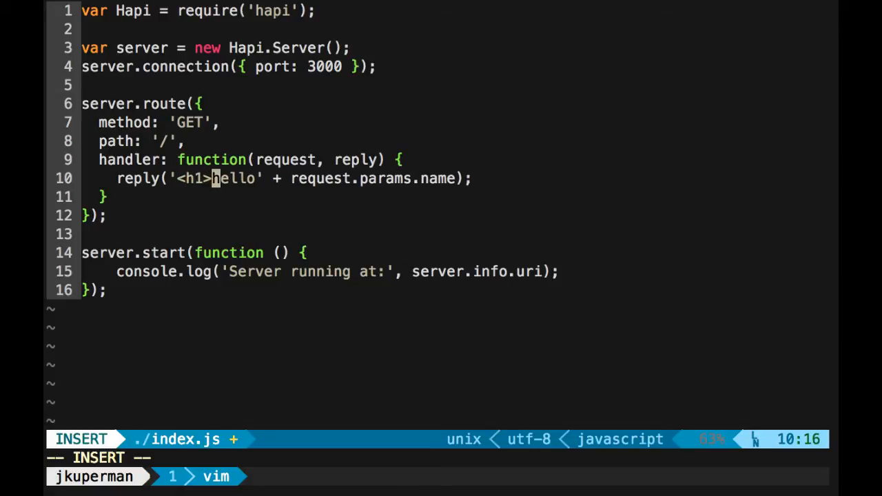
pyautogui.write('f)')
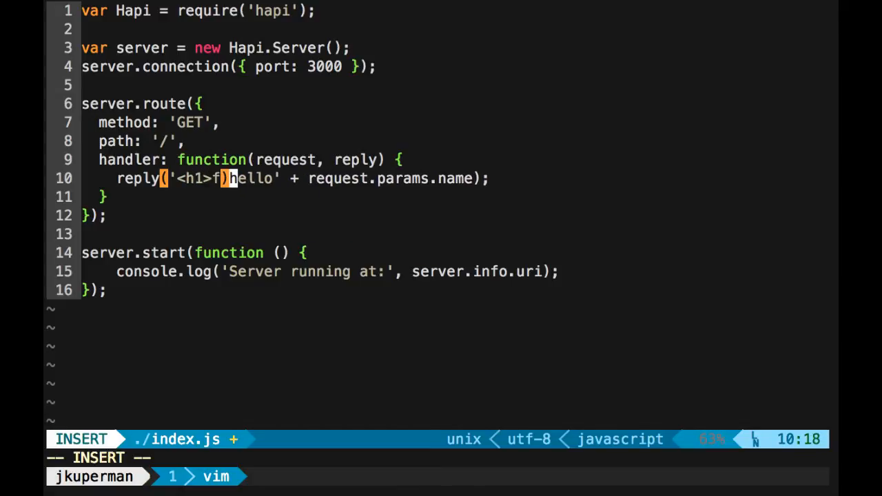
pyautogui.press('Escape')
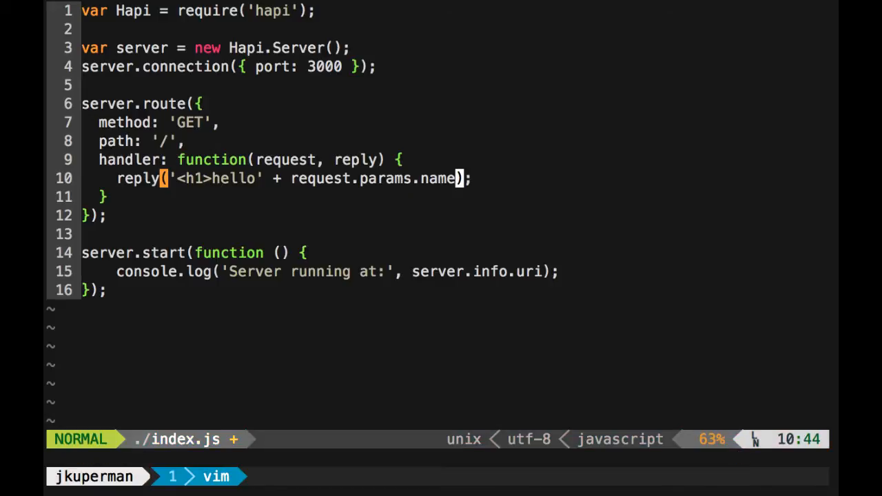
pyautogui.write('</h1>')
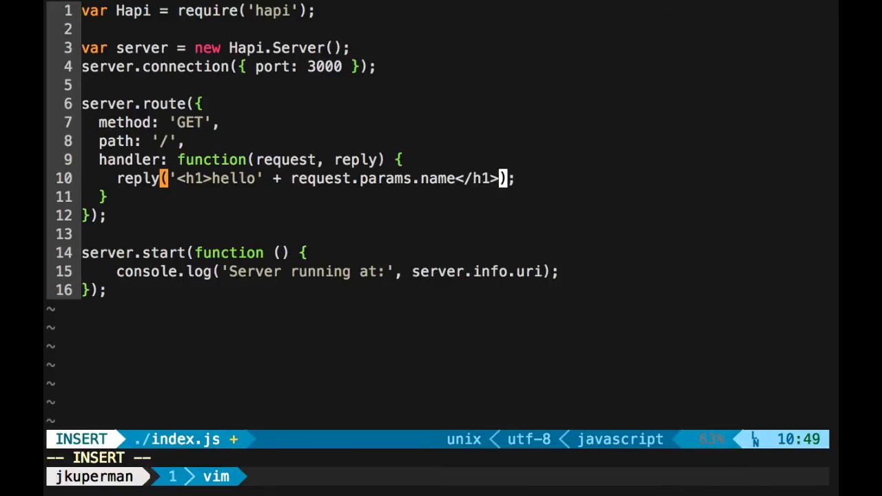
pyautogui.press('Escape')
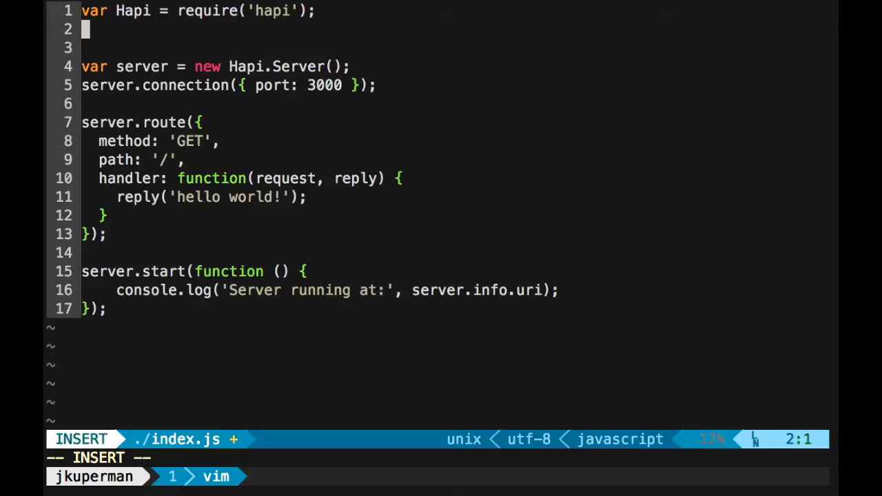
# - Add var Path = require('path'); on line 2 of index.js
pyautogui.write('var Path')
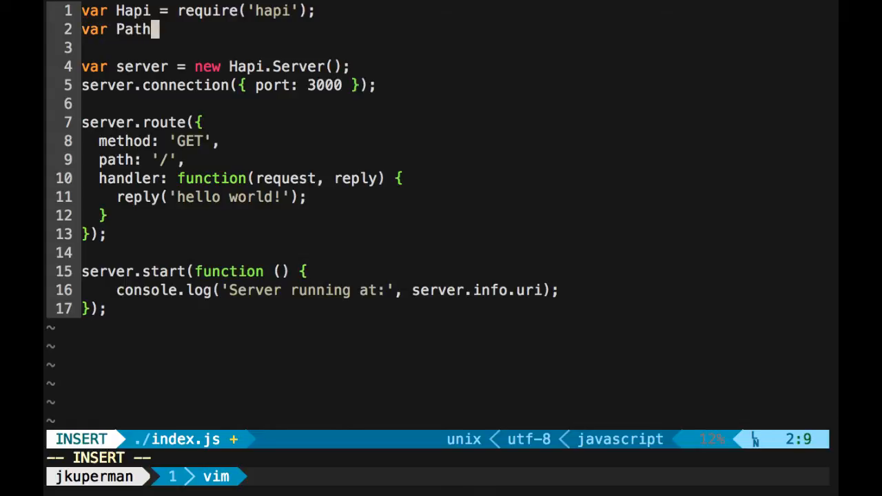
pyautogui.write("= require('")
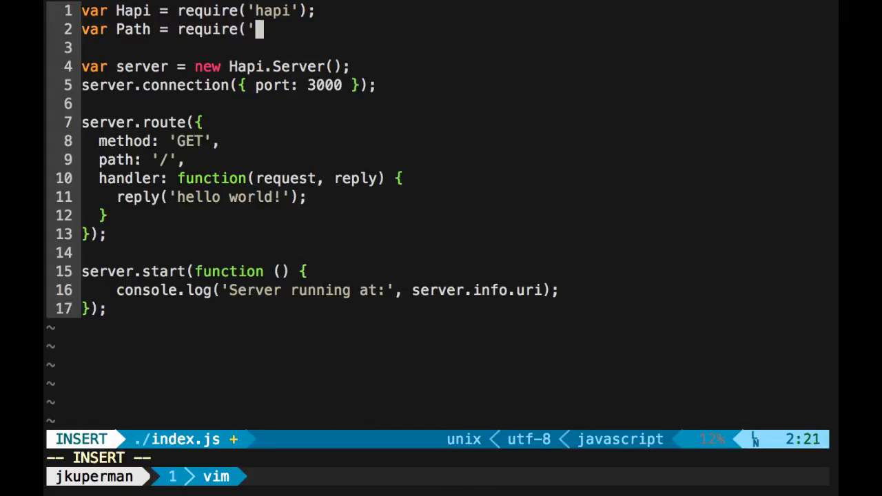
pyautogui.write("path');")
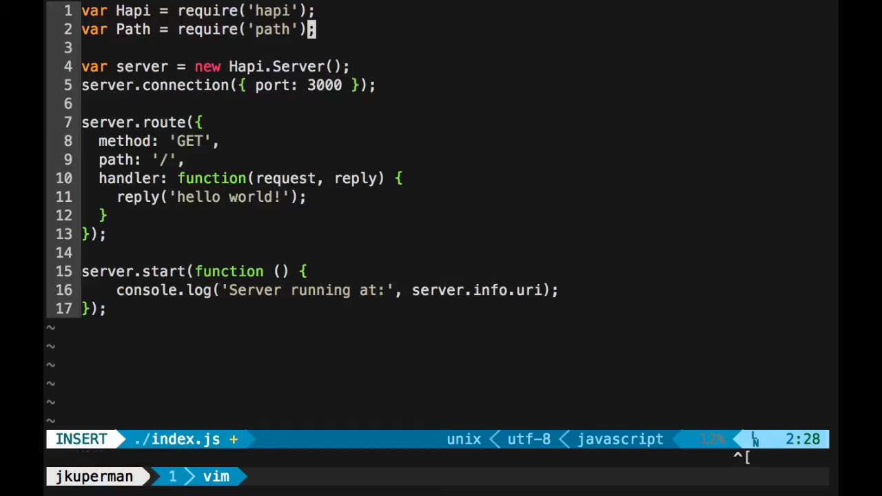
pyautogui.press('Escape')
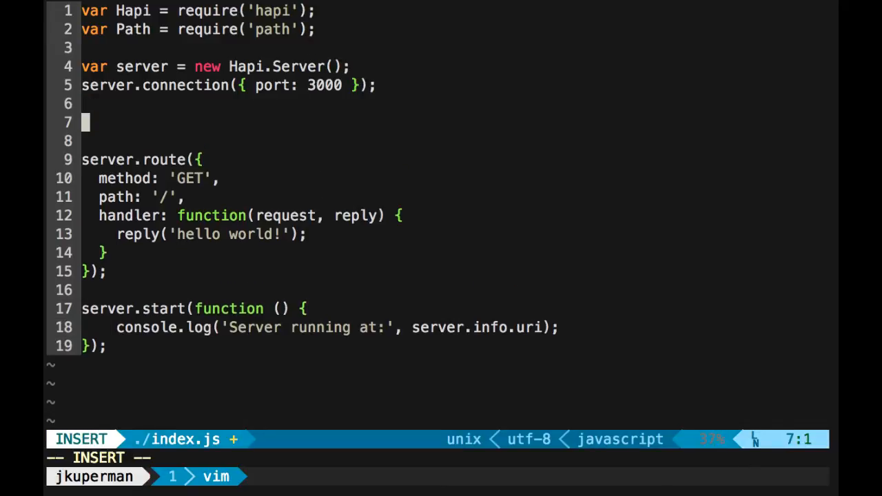
# - Begin a server.register call above the route
pyautogui.write('server')
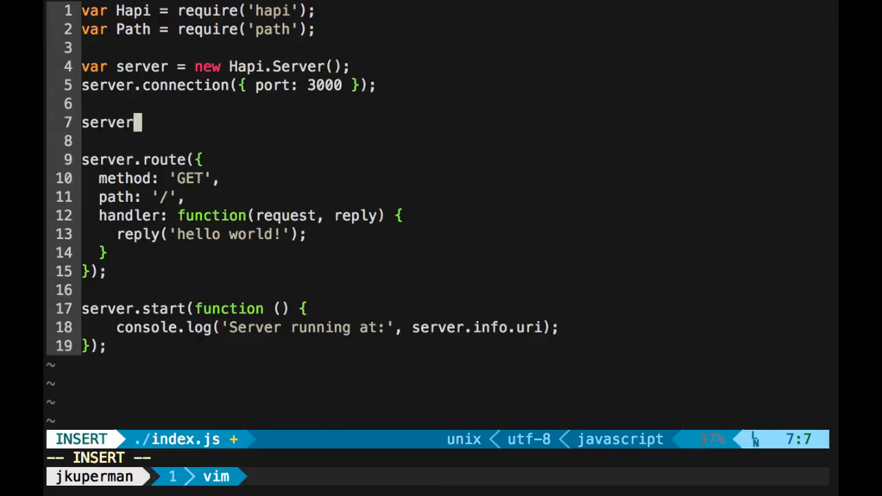
pyautogui.write('.register')
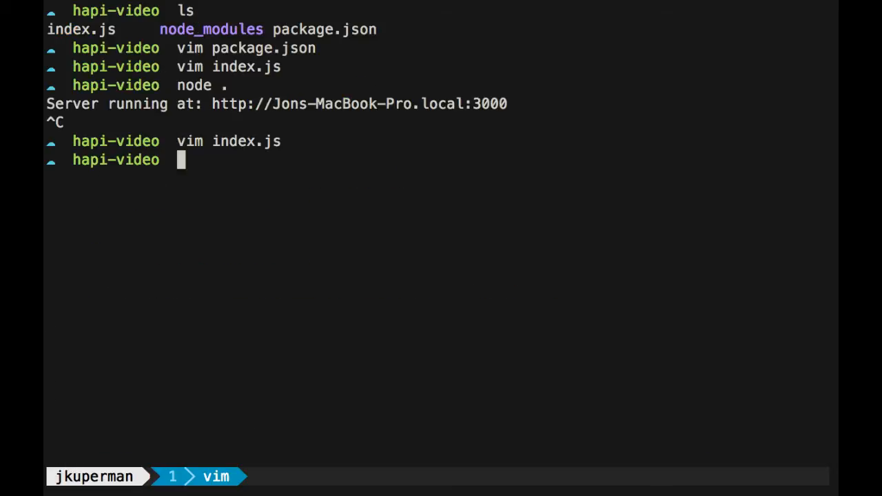
# - Install vision and handlebars with npm install --save
pyautogui.write('npm inst')
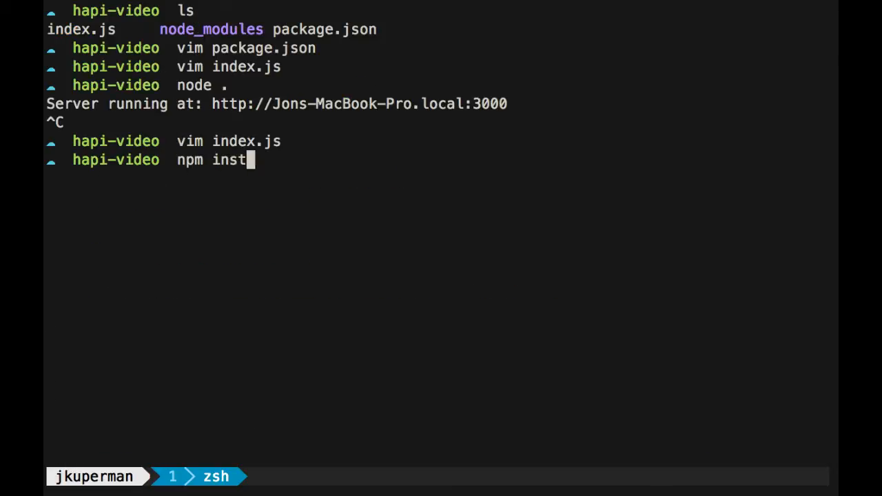
pyautogui.write('all --save vision')
pyautogui.write('npm')
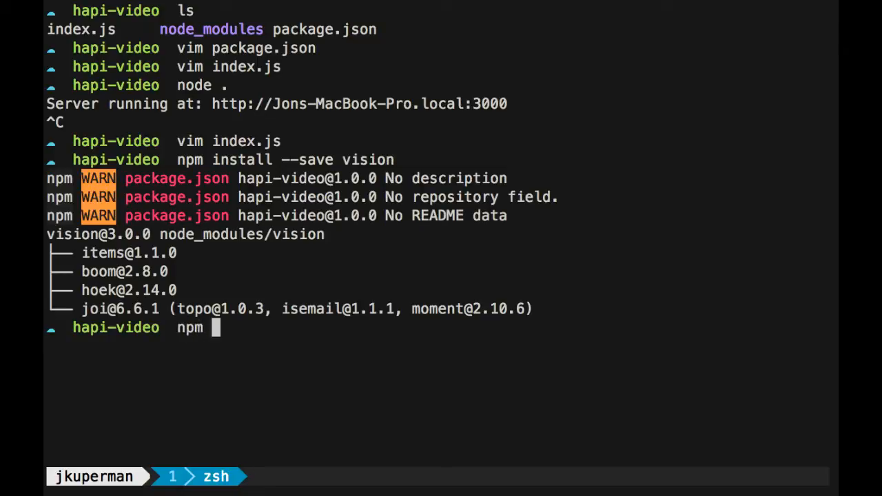
pyautogui.write('install --save handlebars')
pyautogui.write('ls node_modules')
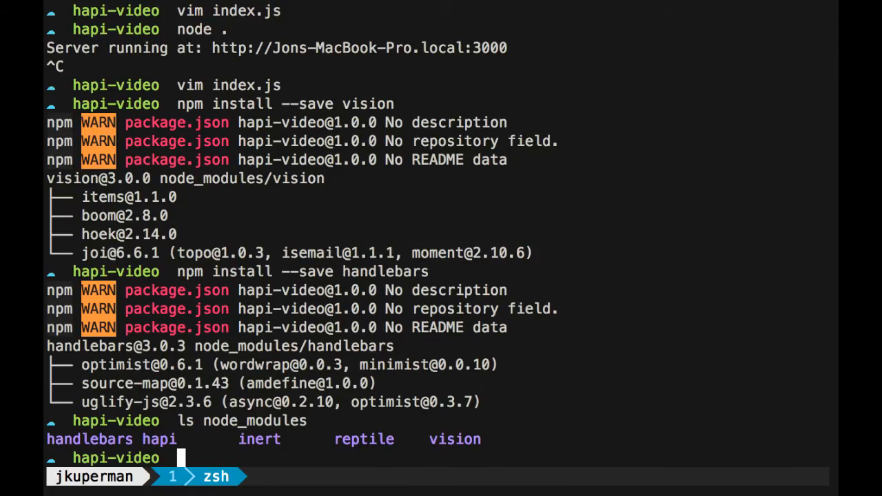
# - Check package.json's dependencies in vim and close it again
pyautogui.write('vim pa')
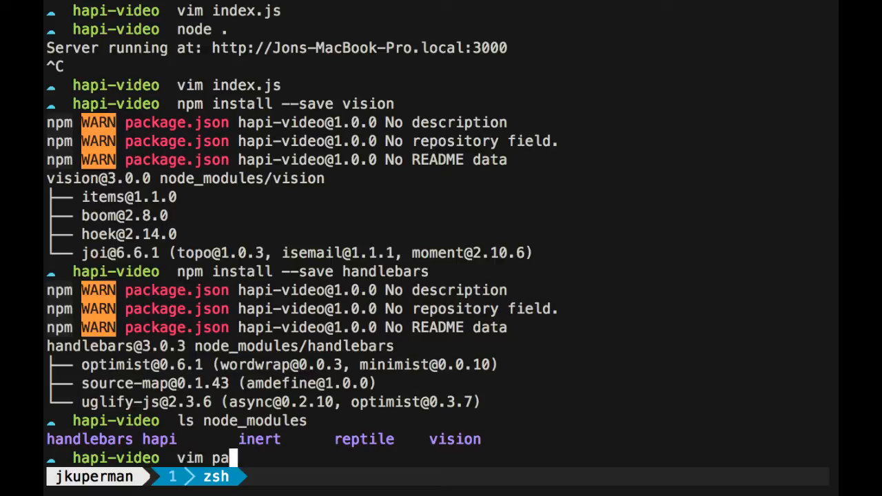
pyautogui.press('Enter')
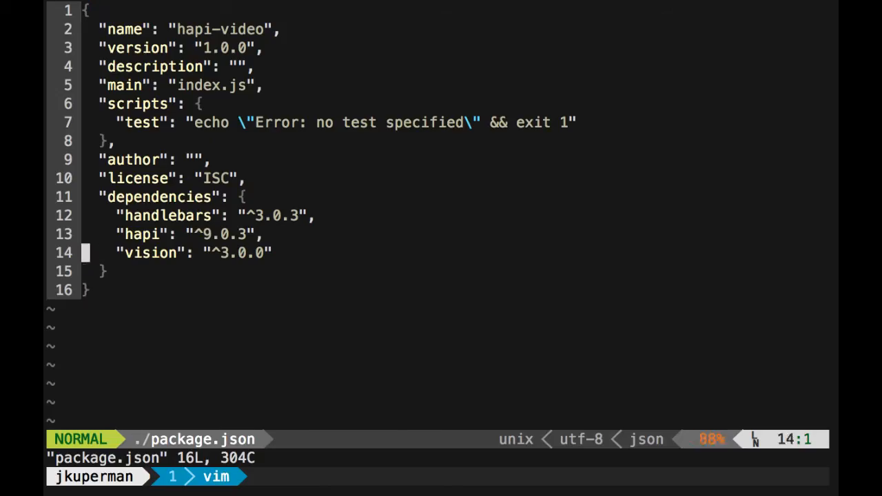
pyautogui.press('k')
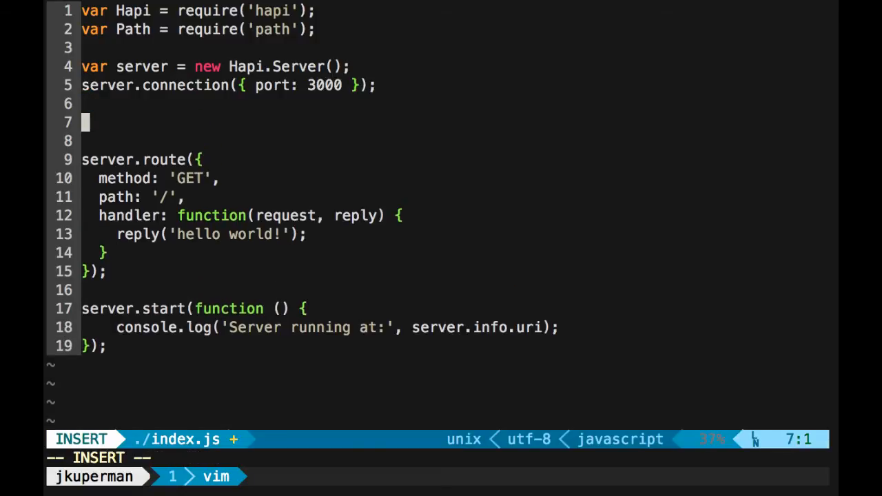
# - Write server.register(require('vision'), function(err) { around the route
pyautogui.write('server.register')
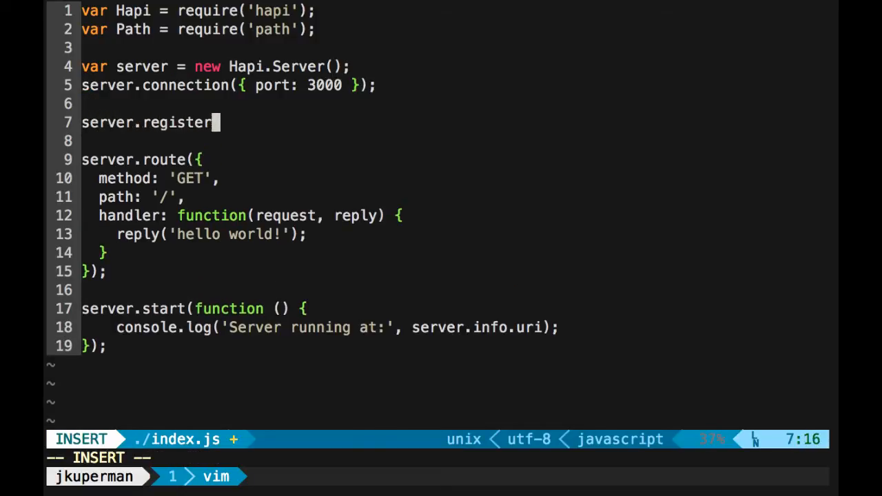
pyautogui.write('(require')
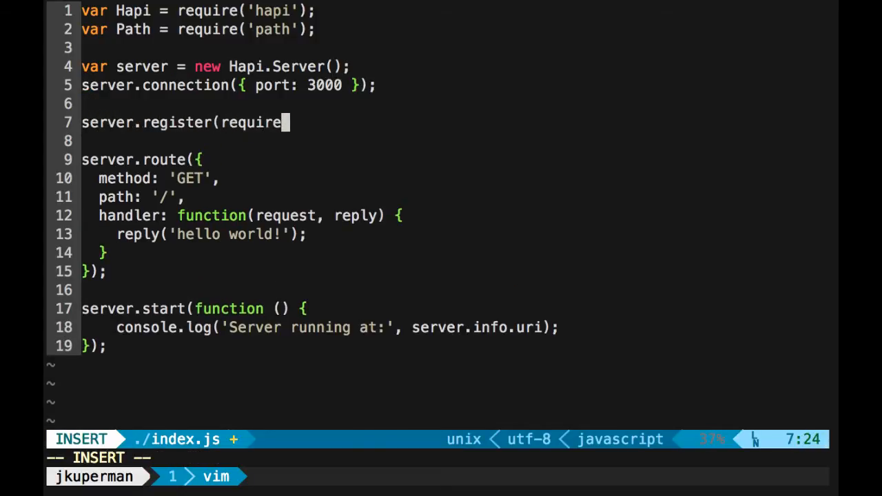
pyautogui.write('(')
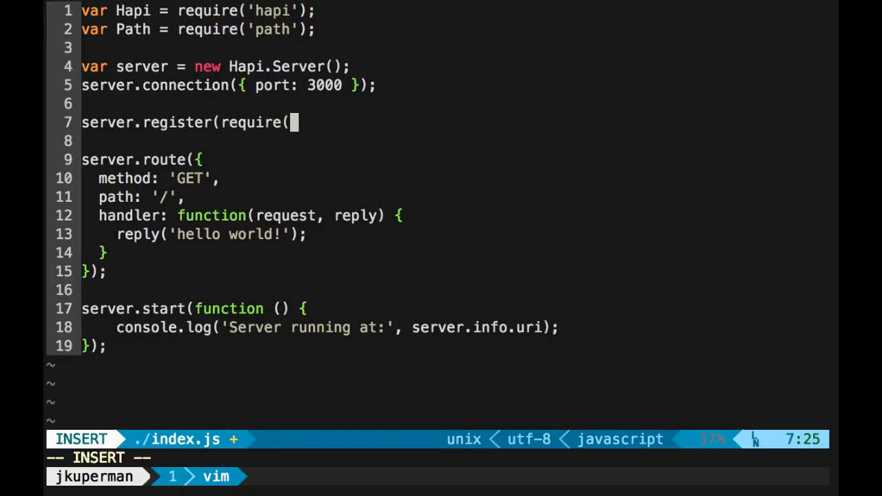
pyautogui.write("'vision'")
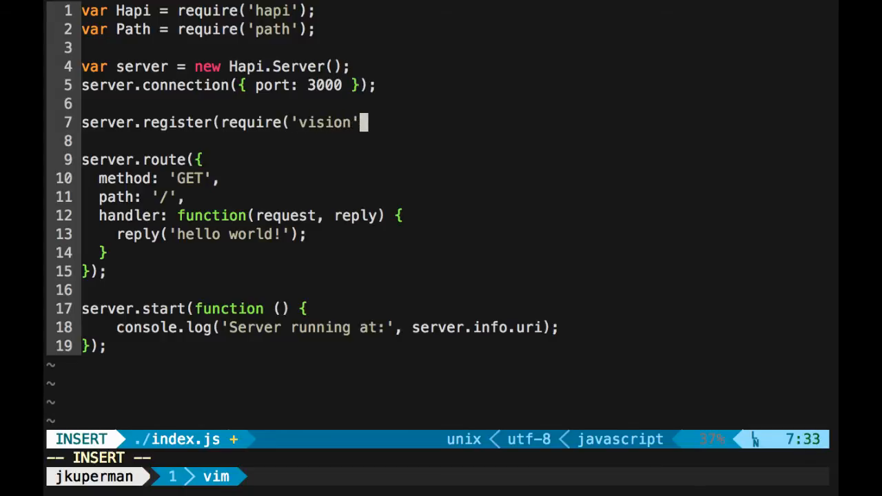
pyautogui.write(')')
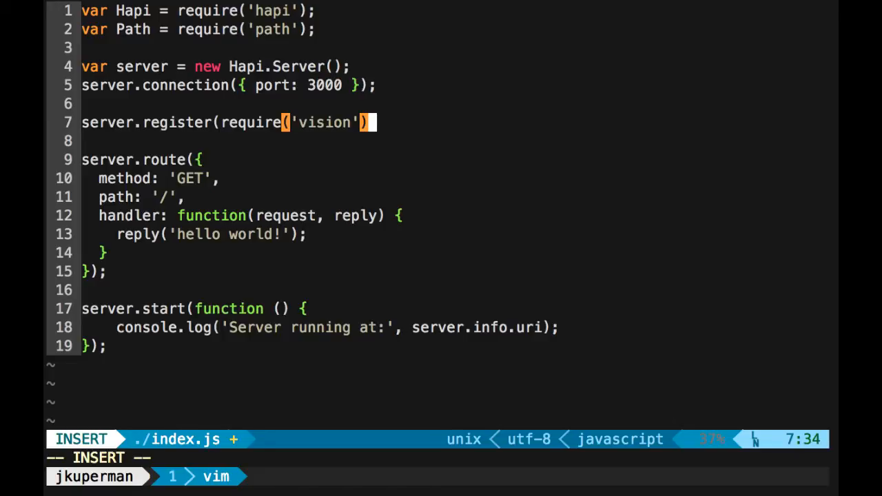
pyautogui.write(', function')
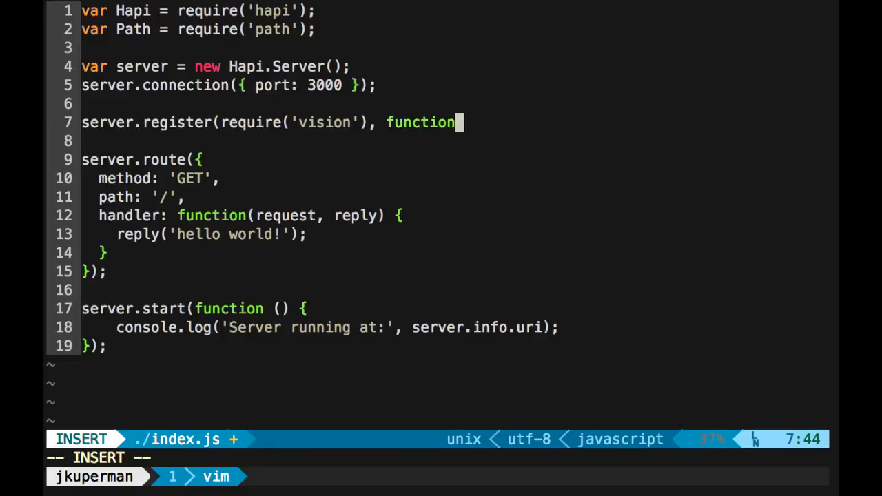
pyautogui.write('(err)')
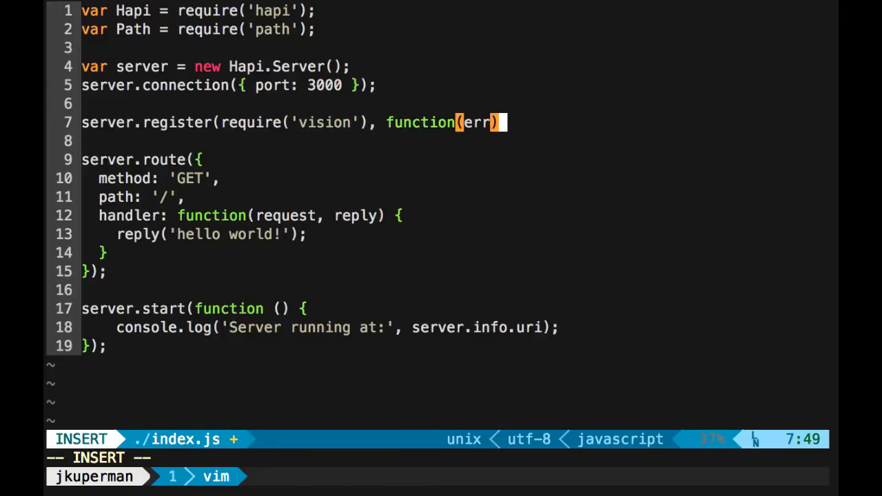
pyautogui.press('Escape')
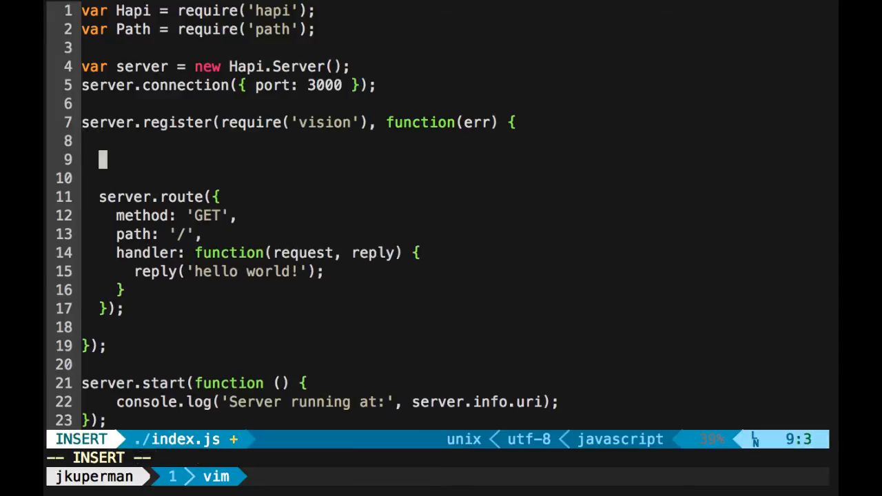
# - Add if (err) { throw err; } inside the register callback
pyautogui.write('if (err) {')
pyautogui.write('throw')
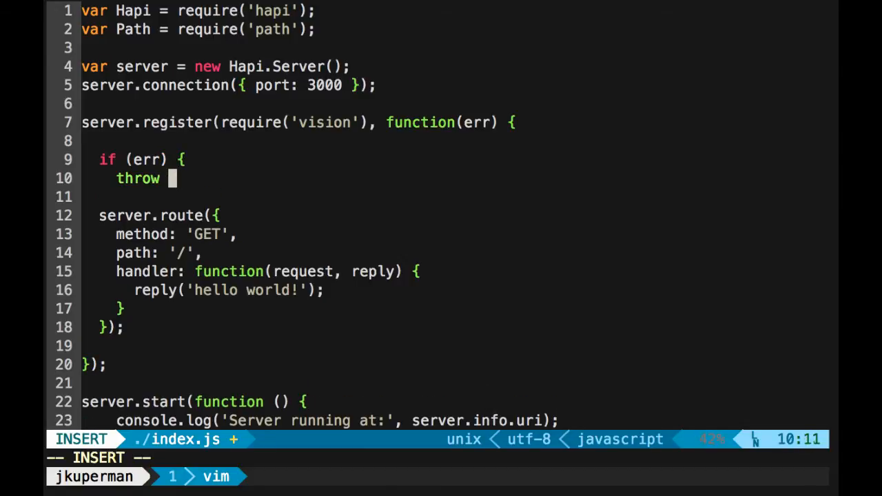
pyautogui.write('err;')
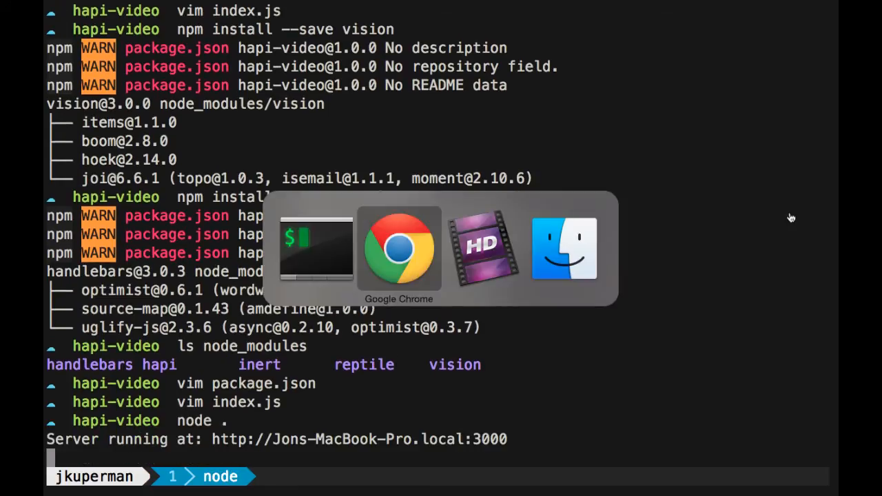
# - Check the running server in the browser, then start a new line after the route in index.js
pyautogui.click(398, 248)
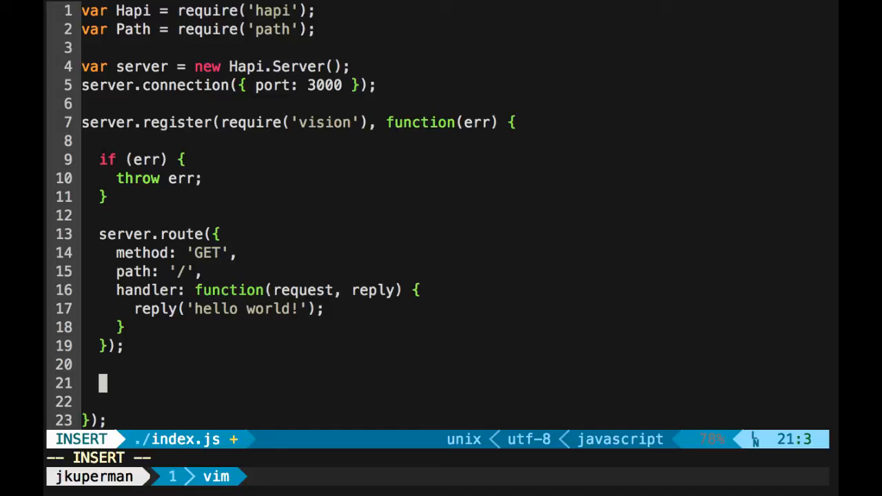
pyautogui.write('ser')
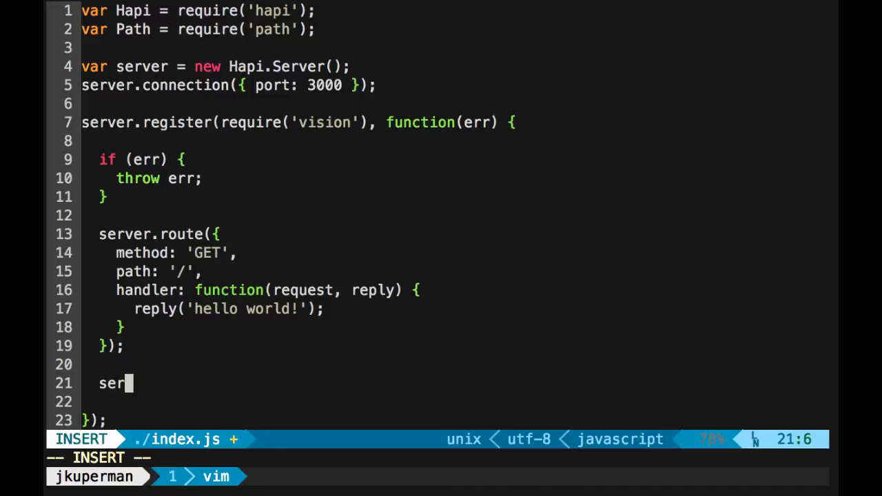
# - Write server.views({ engines: { html: require('handlebars') } inside the register callback
pyautogui.write('ver.views')
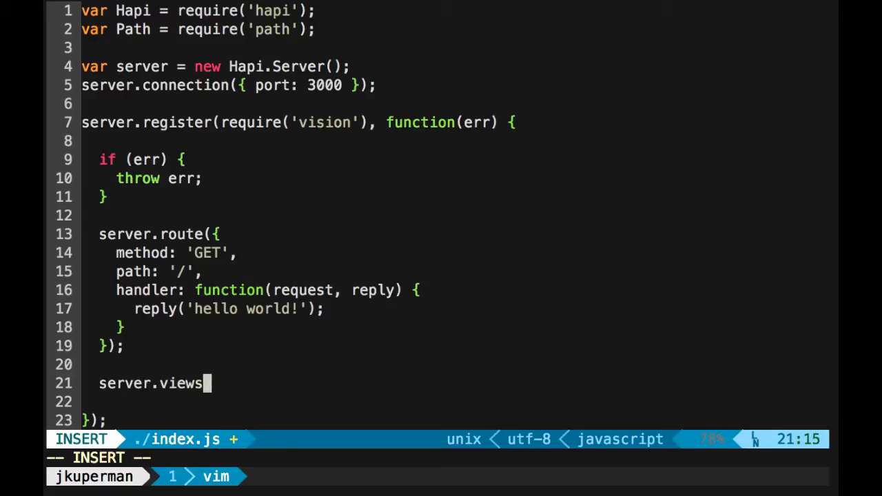
pyautogui.write('({')
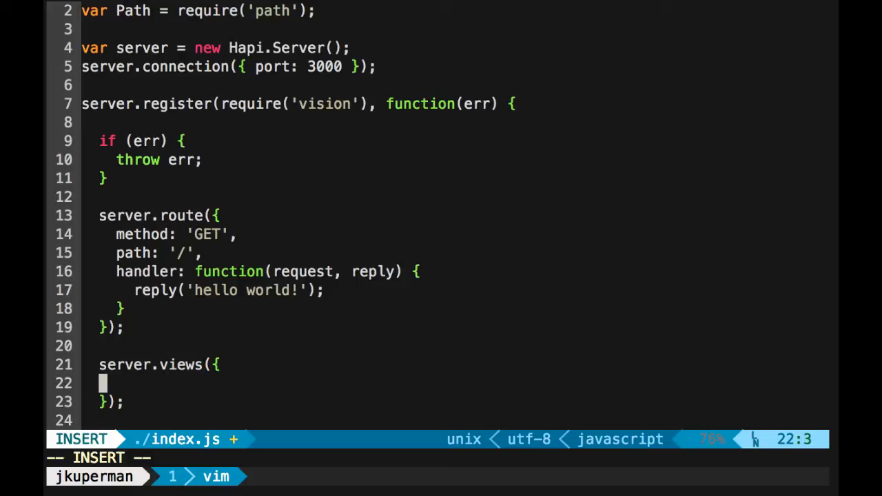
pyautogui.write('engines: {')
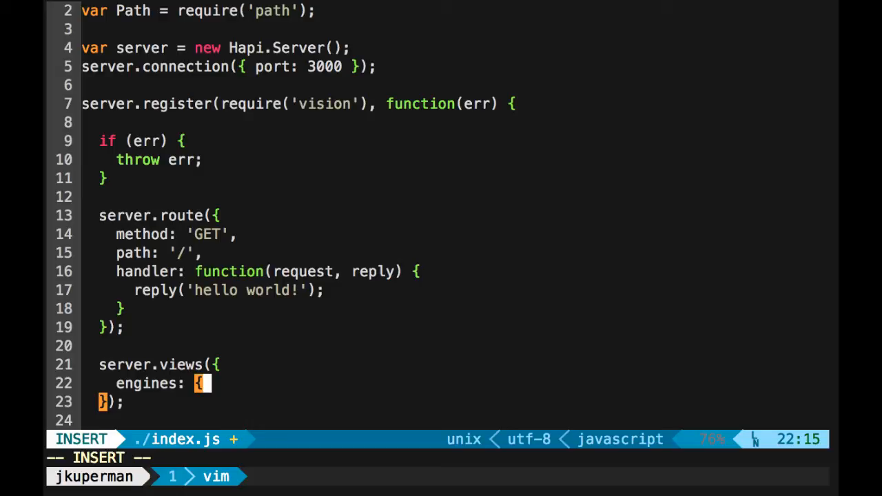
pyautogui.press('Enter')
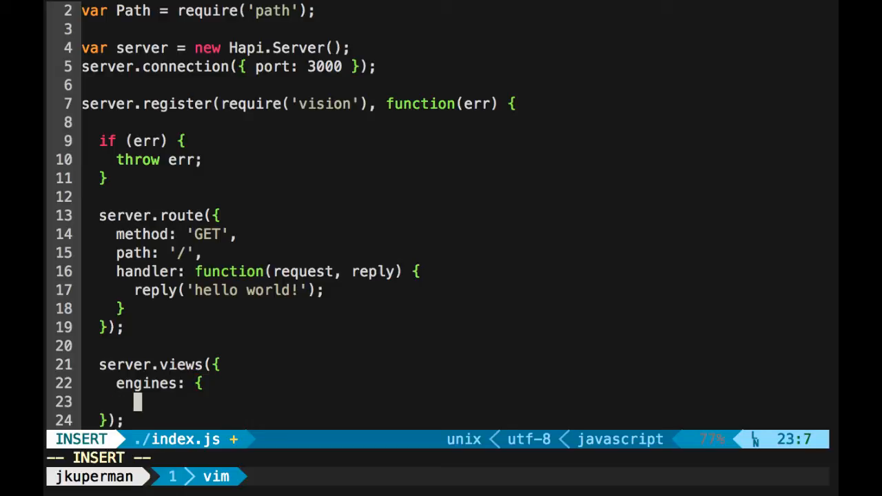
pyautogui.write('html')
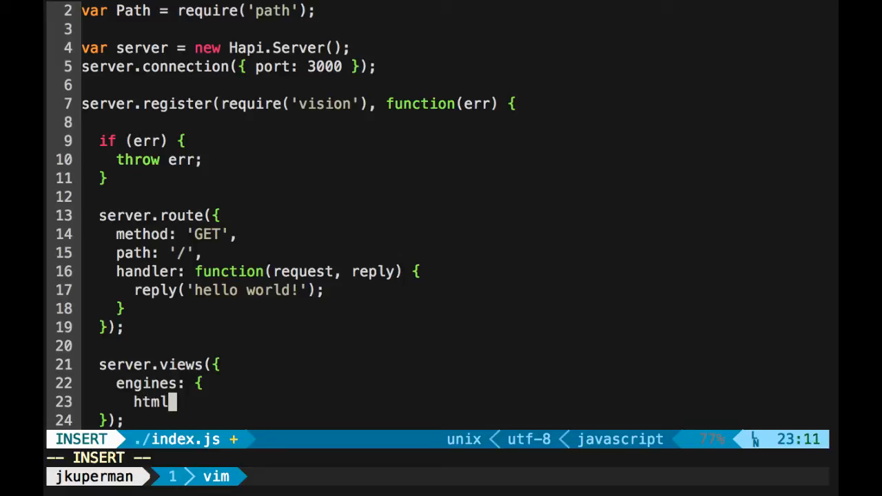
pyautogui.write(': requ')
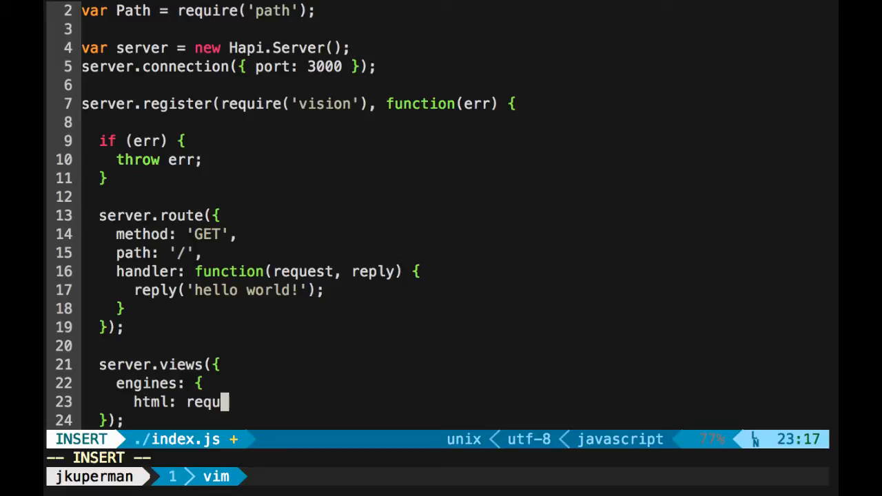
pyautogui.write("ire('handle")
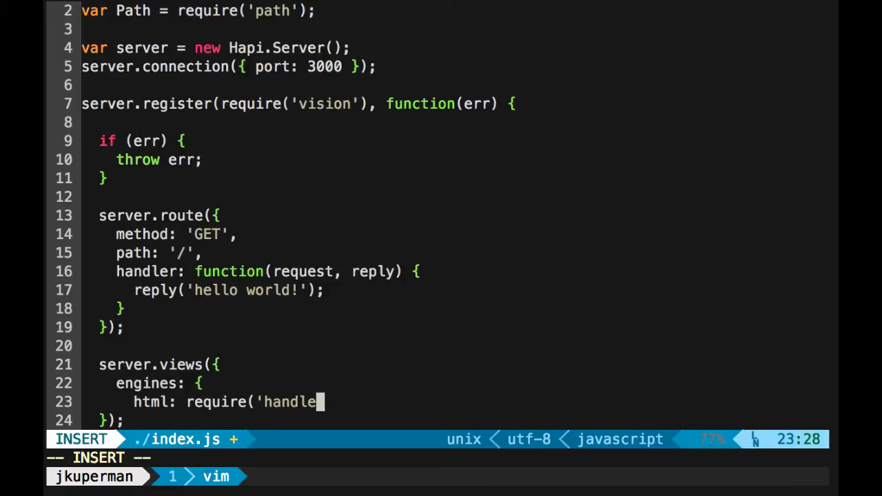
pyautogui.write("bars')")
pyautogui.write('},')
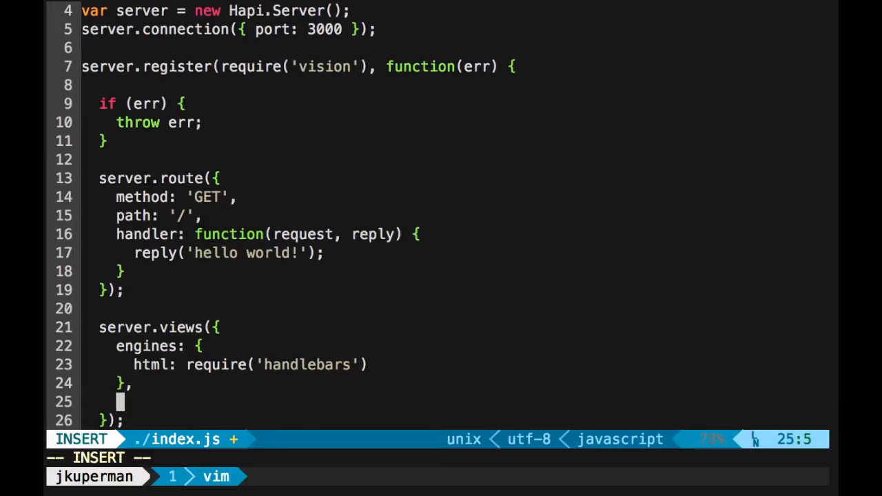
# - Add relativeTo: __dirname and path: 'templates' to the views options
pyautogui.write('relative')
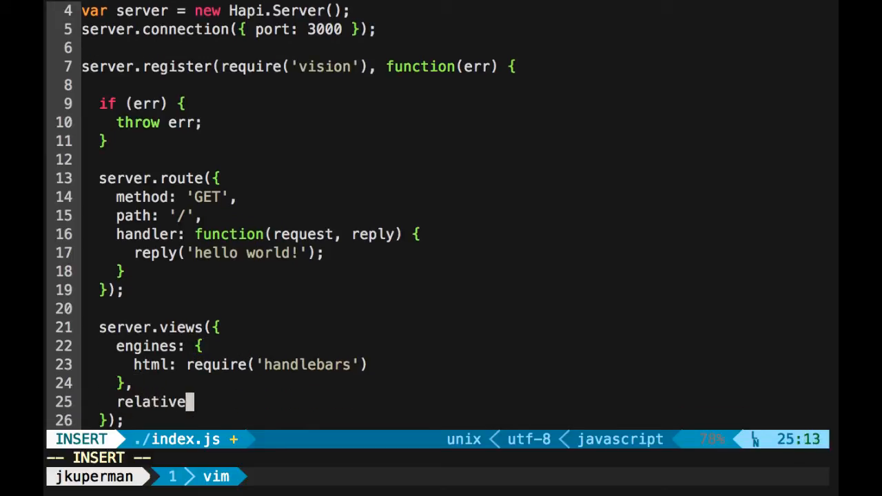
pyautogui.write('To:')
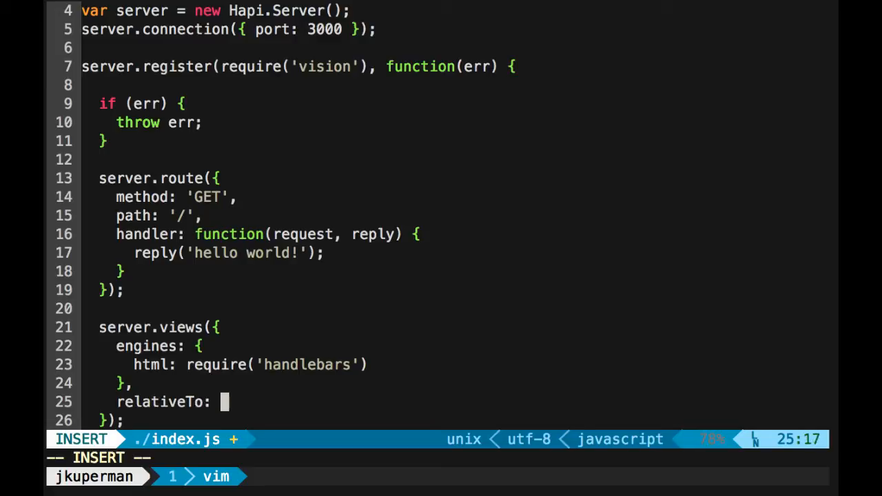
pyautogui.write('__dirname,')
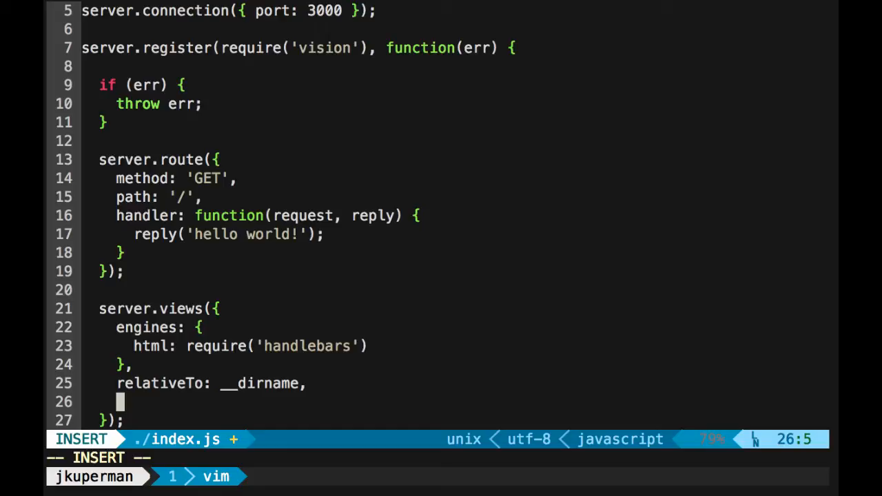
pyautogui.write('path:')
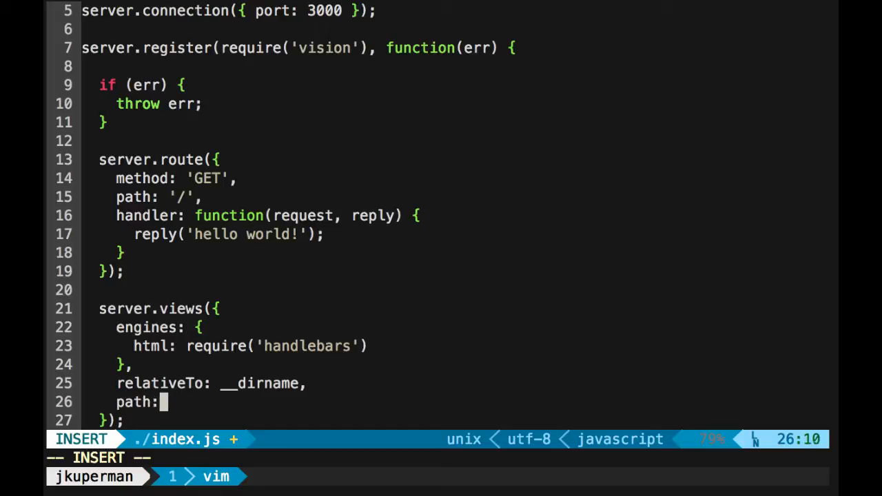
pyautogui.write("'templates'")
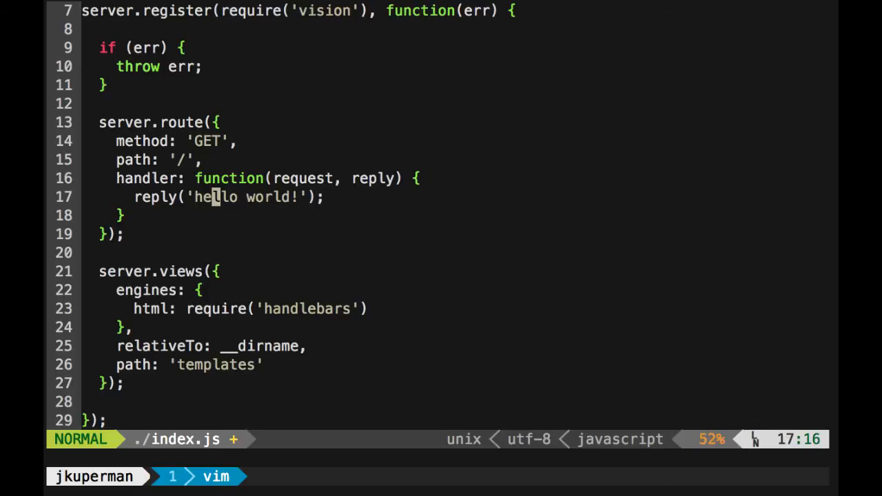
# - Change the root route's reply to reply.view('index') and save index.js with :wq
pyautogui.press('V')
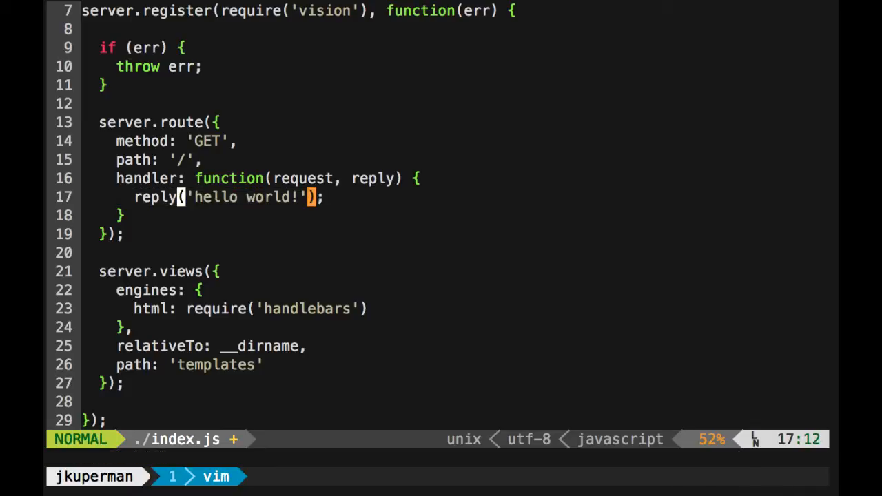
pyautogui.write('.view')
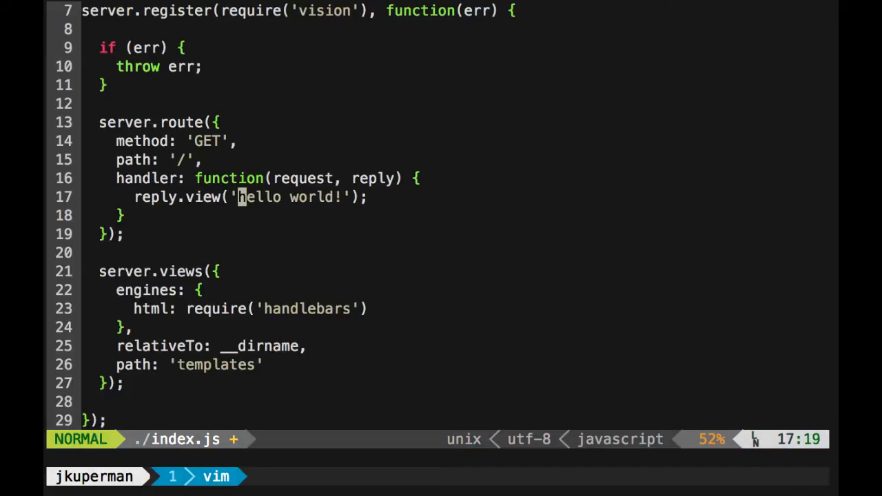
pyautogui.write('in')
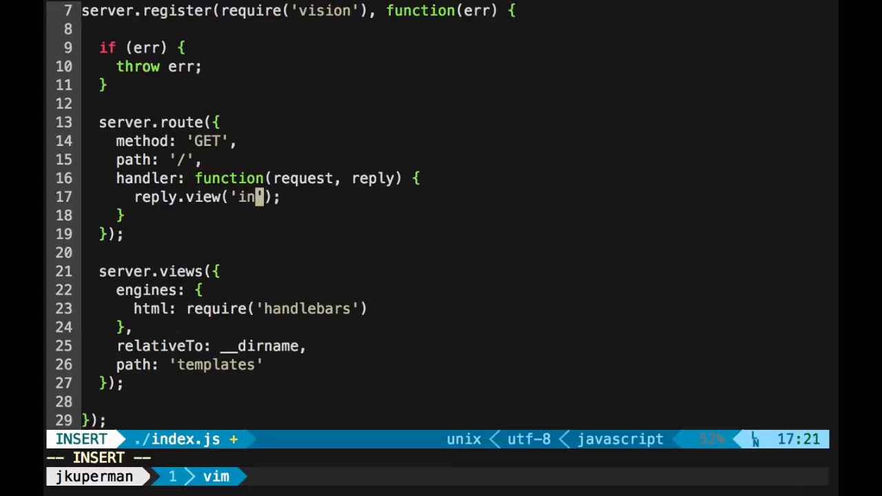
pyautogui.write('dex')
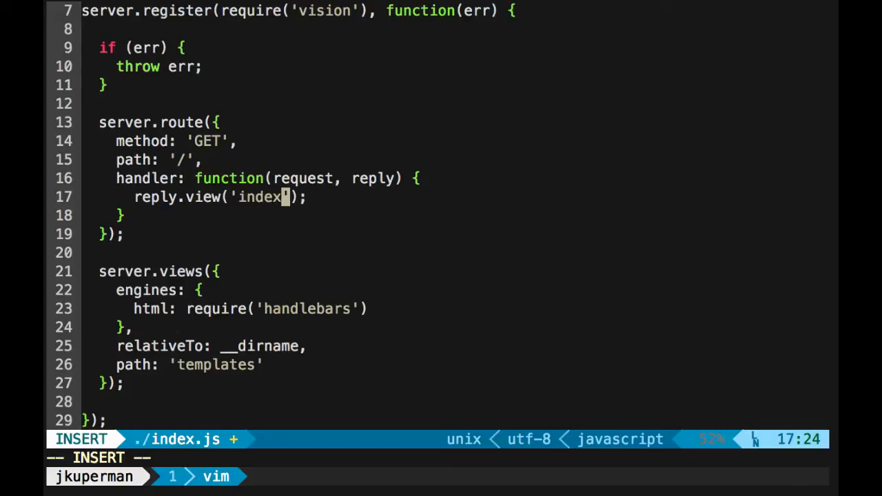
pyautogui.press('Escape')
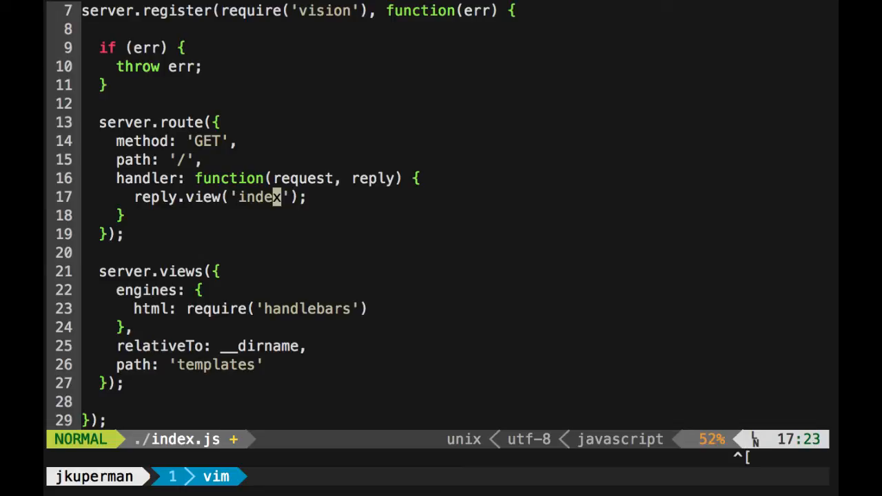
pyautogui.write(':wq')
pyautogui.write('node .')
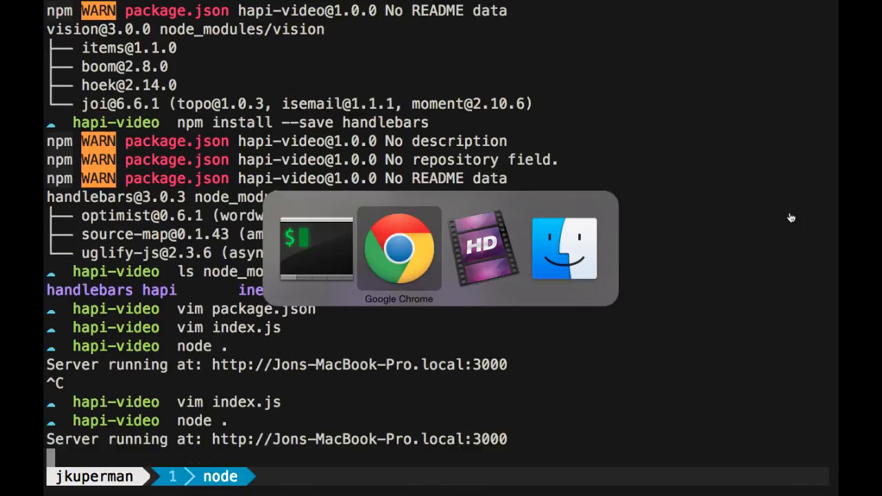
# - Check the 500 error in Chrome, read the 'index.html not found' error in iTerm and stop the node server
pyautogui.click(398, 248)
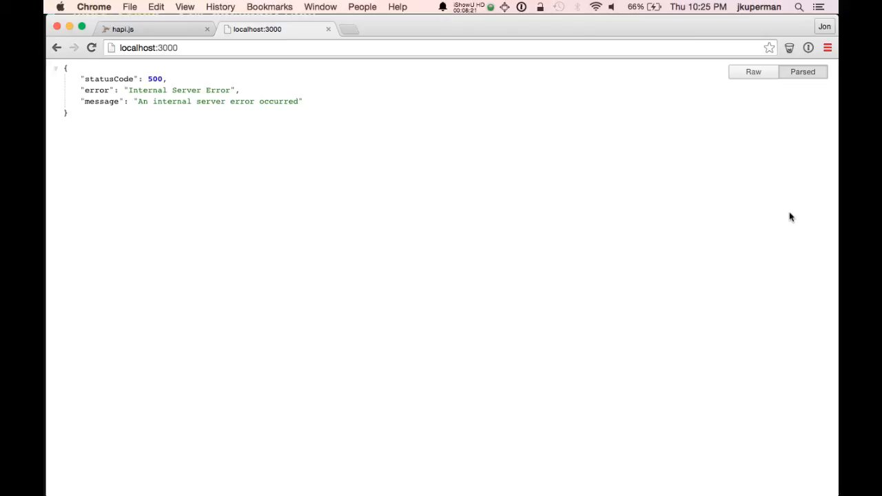
pyautogui.press('cmd+tab')
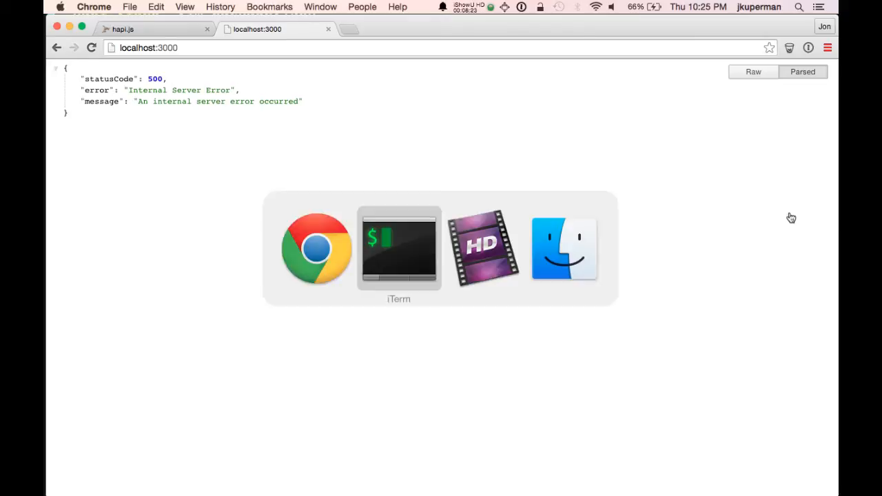
pyautogui.click(398, 248)
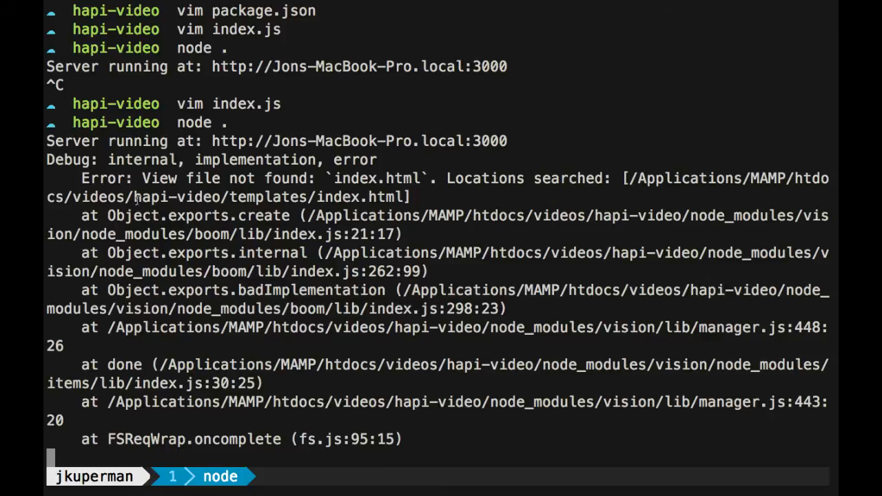
pyautogui.doubleClick(221, 196)
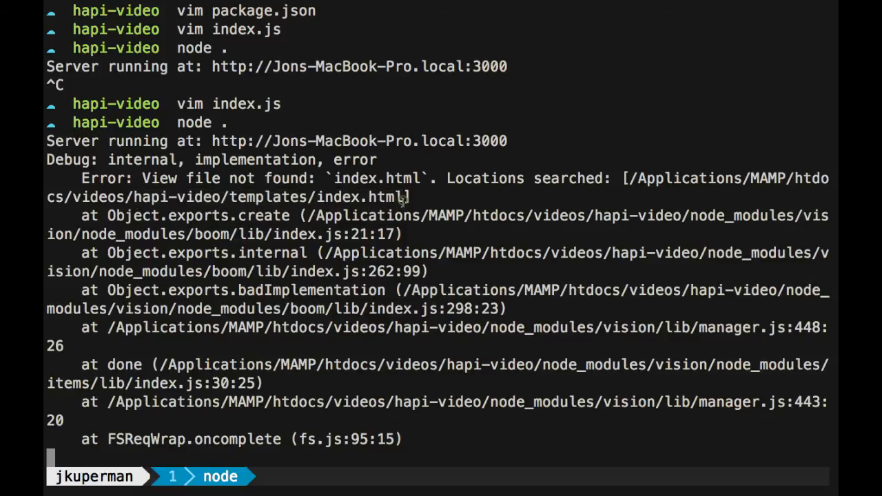
pyautogui.press('ctrl+c')
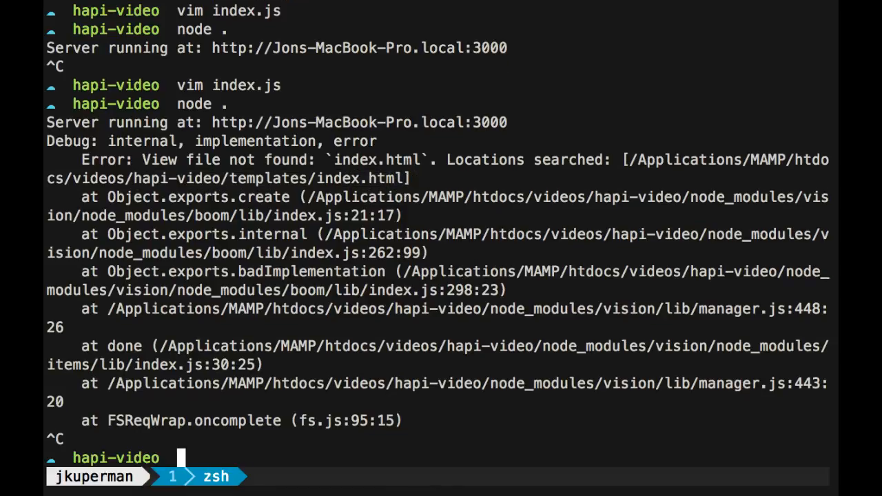
# - Create the templates folder and start index.html in Vim with the text Hello world!
pyautogui.write('mkdir templates')
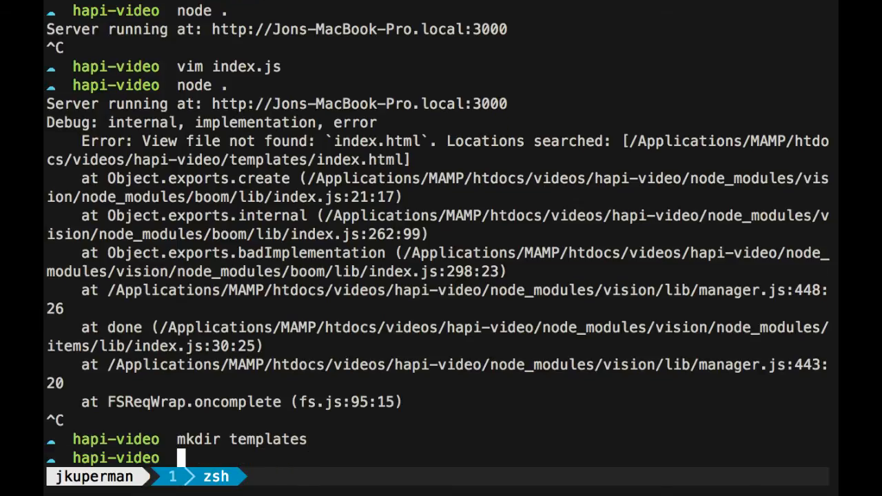
pyautogui.write('cd templates')
pyautogui.write('vim')
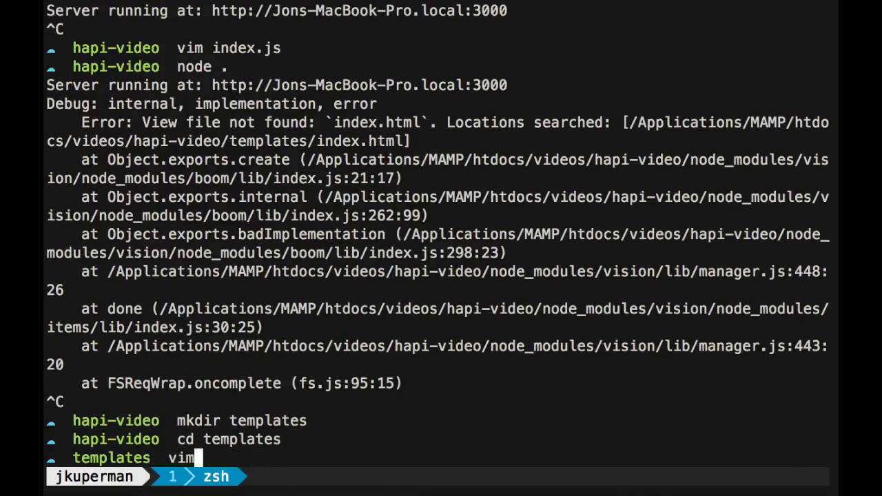
pyautogui.write('index.h')
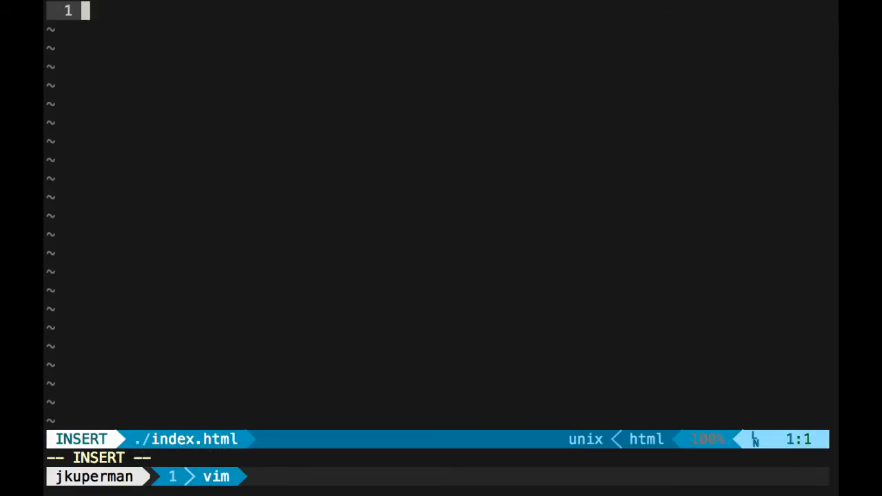
pyautogui.write('Hello w')
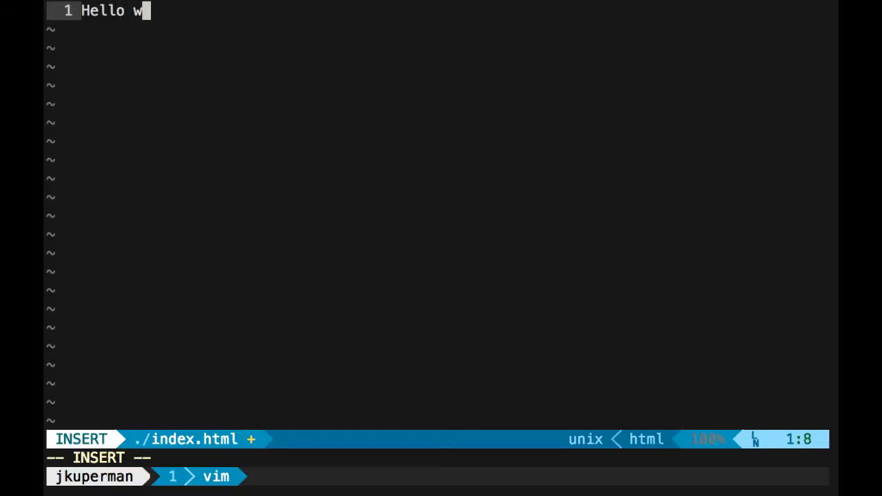
pyautogui.write('orld!')
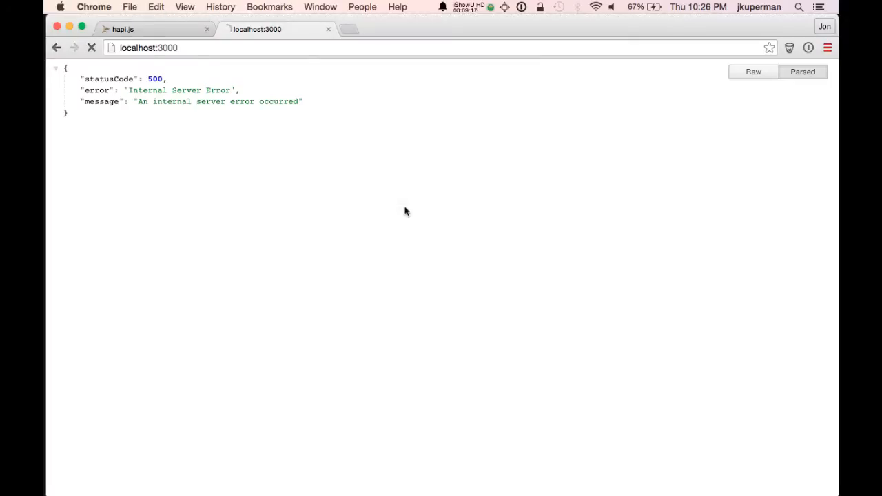
# - Reload the localhost:3000 page in Chrome
pyautogui.click(91, 47)
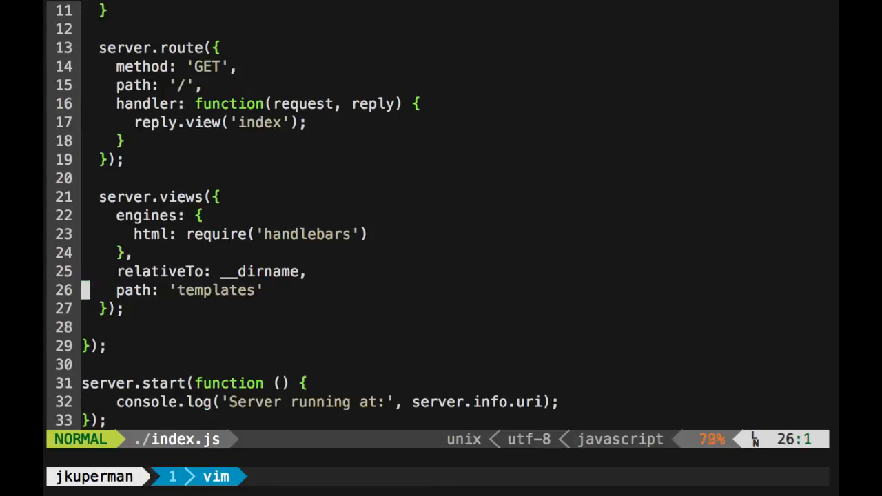
pyautogui.press('k')
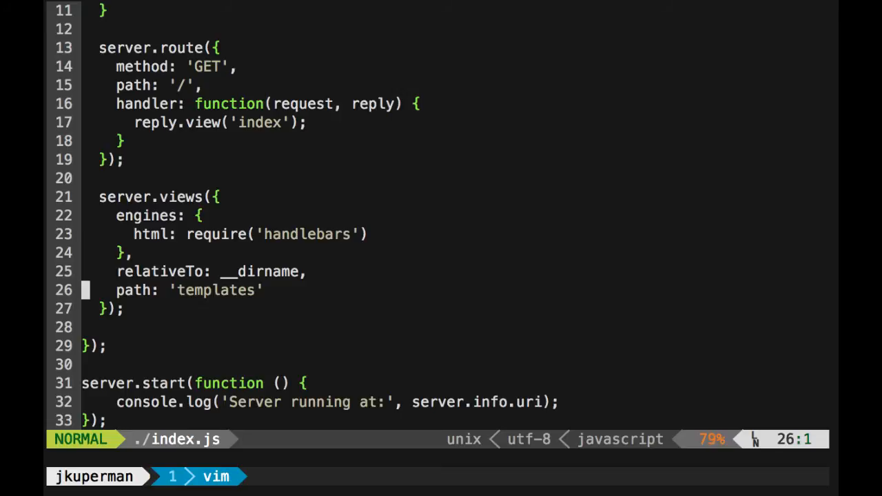
pyautogui.press('k')
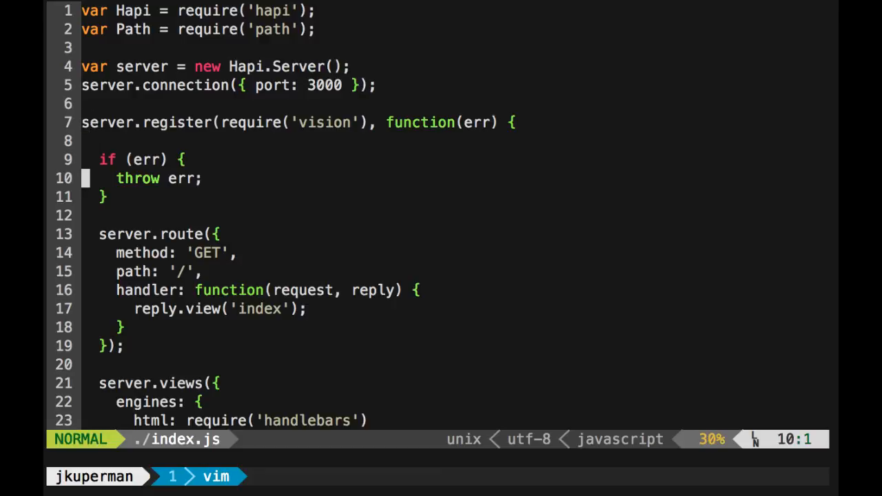
pyautogui.press('j')
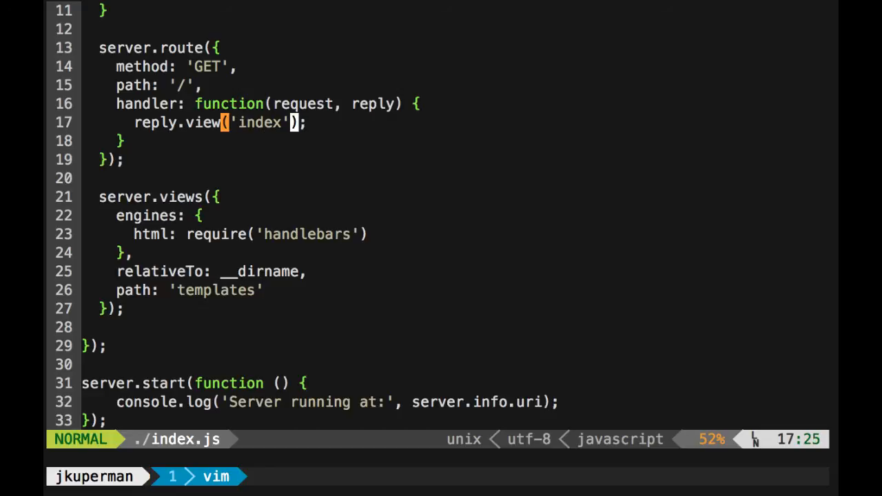
# - Pass {name: 'Jon'} as a second argument to reply.view('index') and save index.js
pyautogui.press('i')
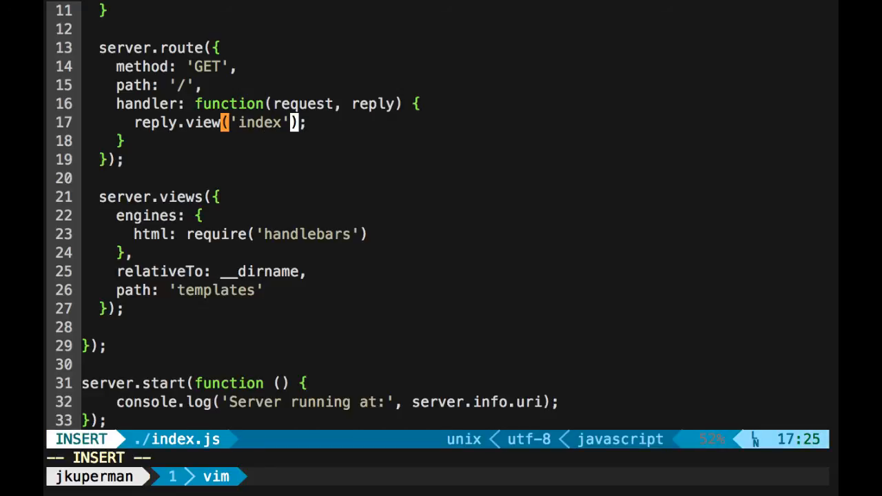
pyautogui.write(',')
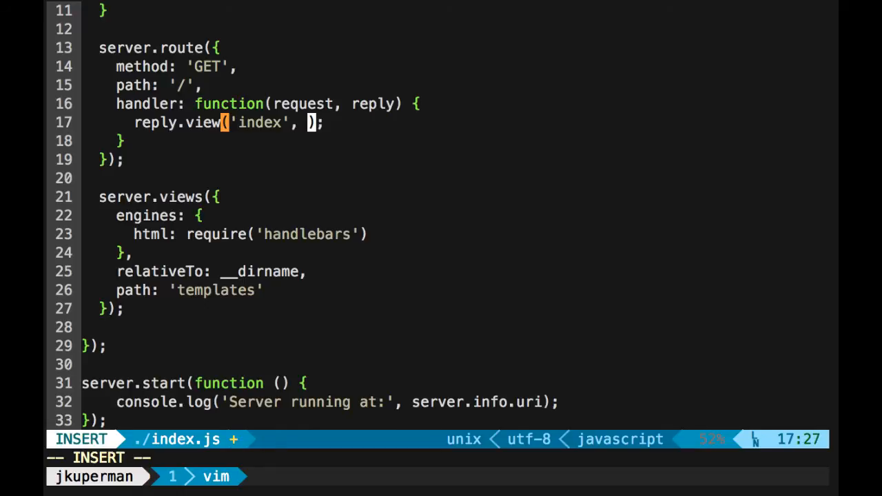
pyautogui.write('{')
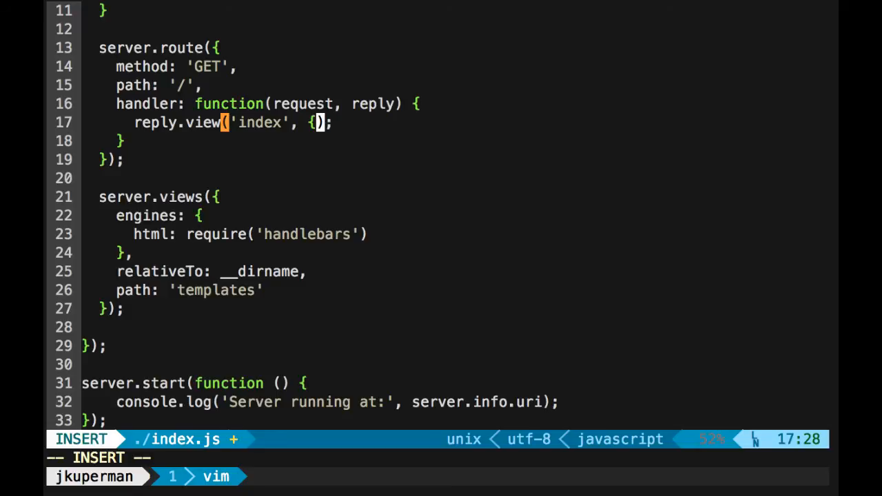
pyautogui.write('na')
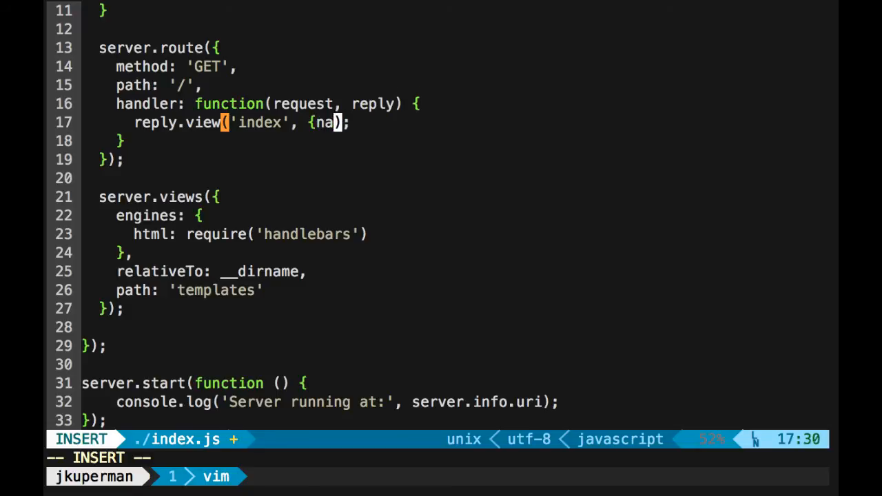
pyautogui.write("me: 'Jon")
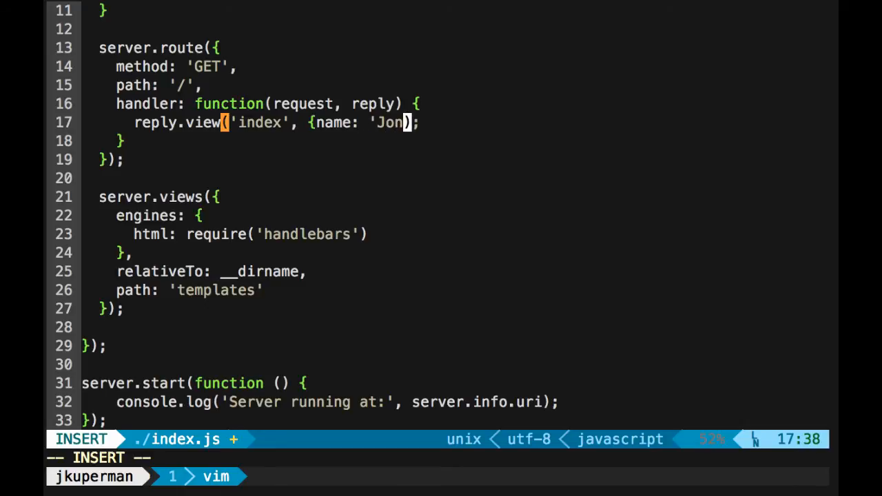
pyautogui.write('}')
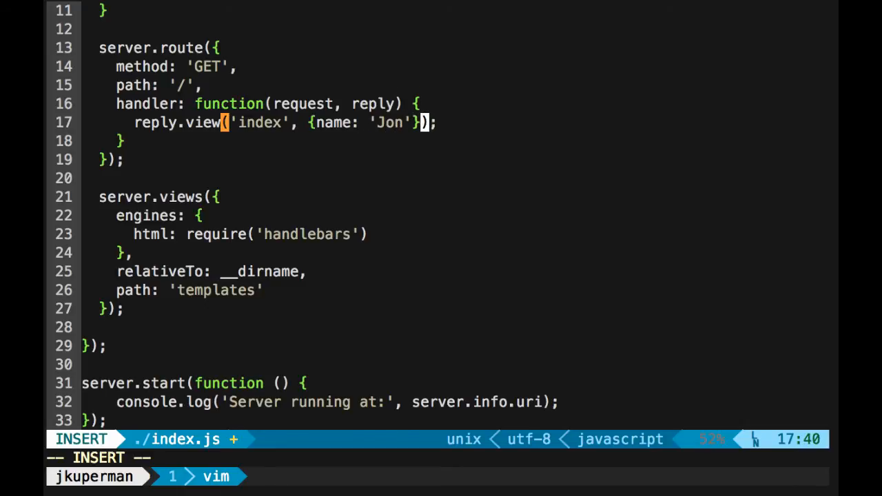
pyautogui.press('Escape')
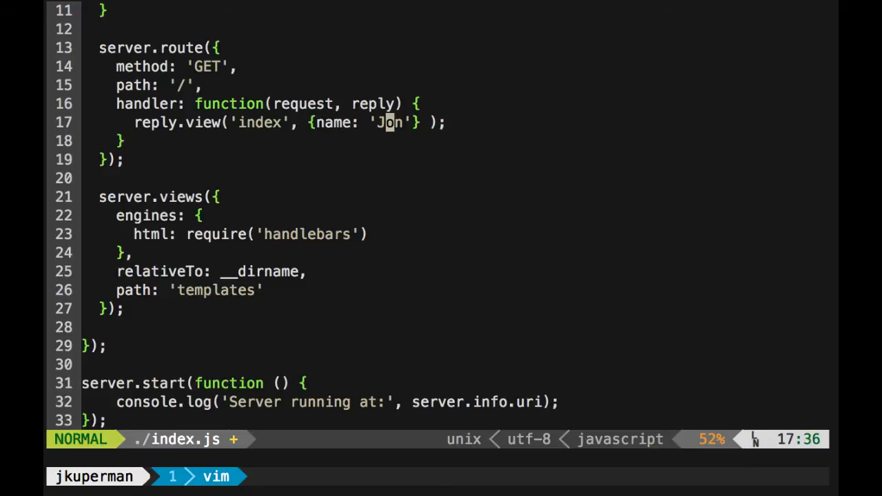
pyautogui.write(':wq')
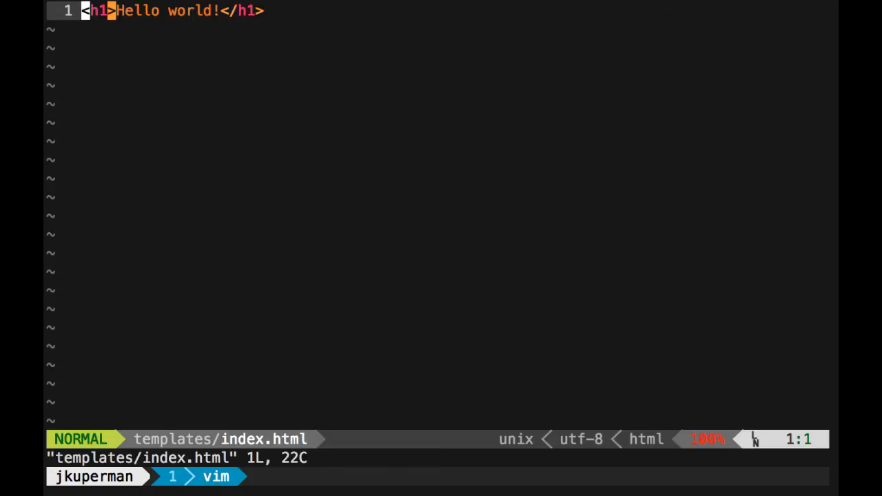
# - Add a second line <h2>{{name}}</h2> below Hello world! in templates/index.html
pyautogui.press('o')
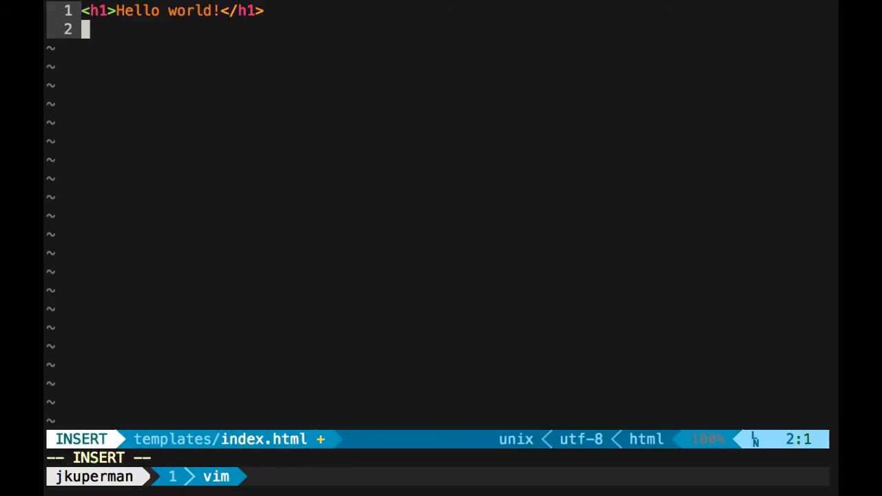
pyautogui.write('<h2')
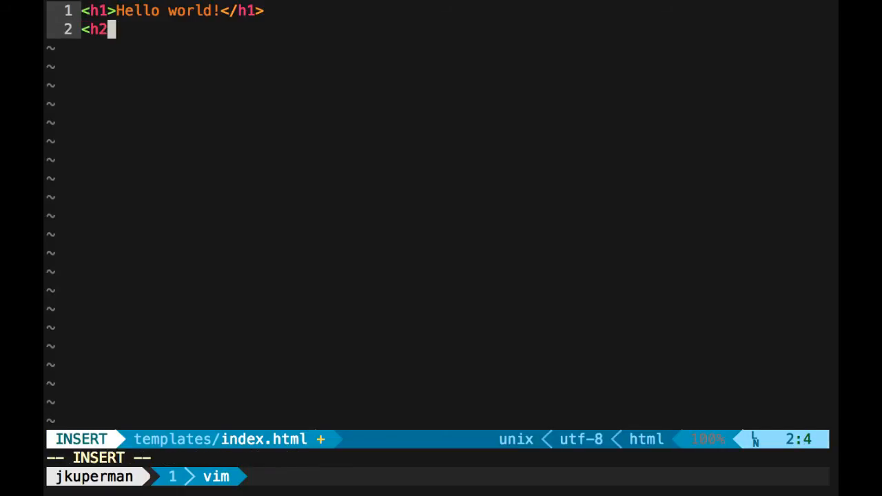
pyautogui.write('>')
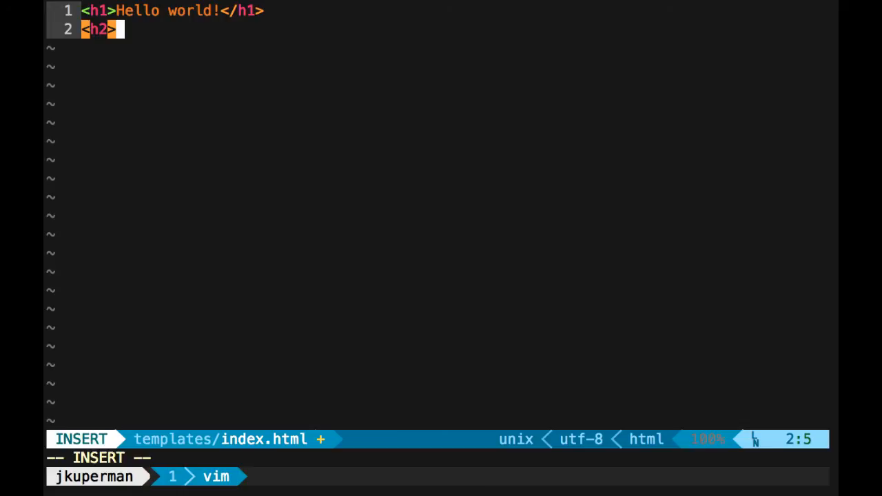
pyautogui.write('{{')
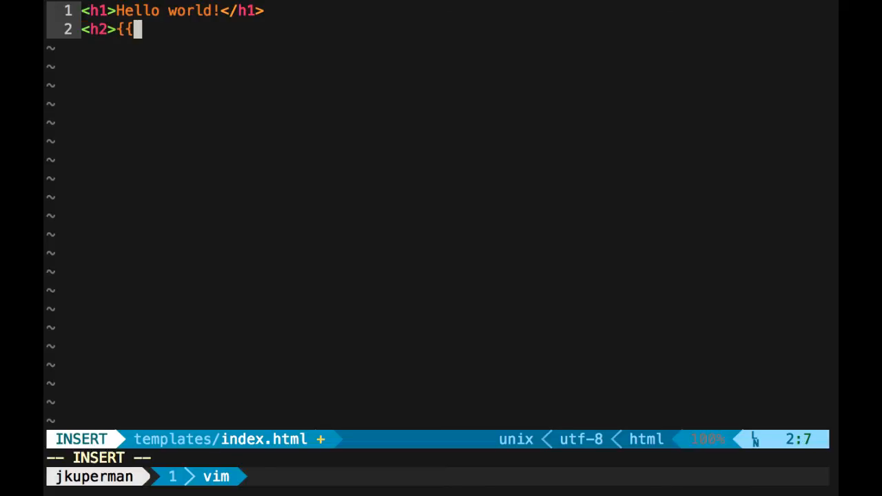
pyautogui.write('name}}')
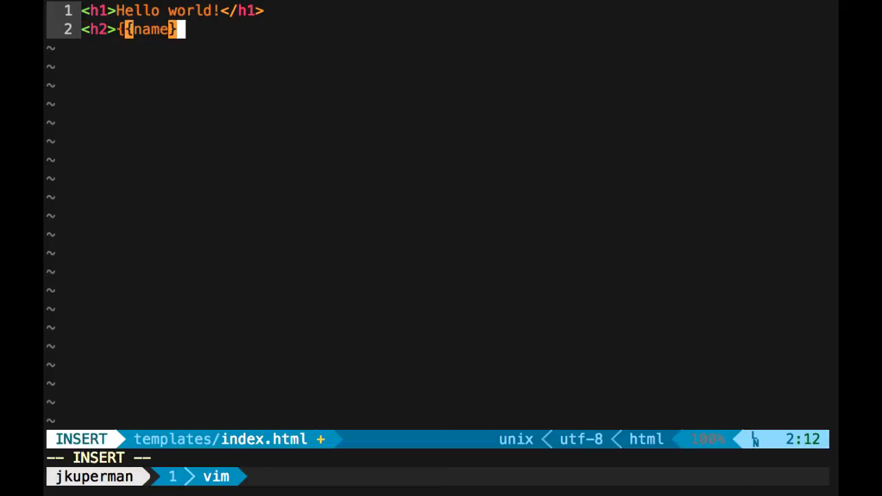
pyautogui.press('Escape')
pyautogui.write('nod')
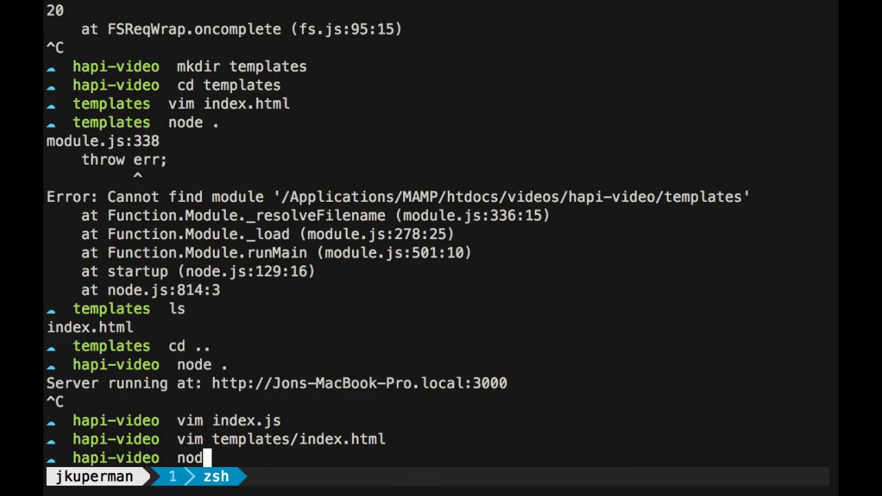
# - Run the node server, stop it, and reopen index.js in Vim
pyautogui.write('e .js')
pyautogui.press('Enter')
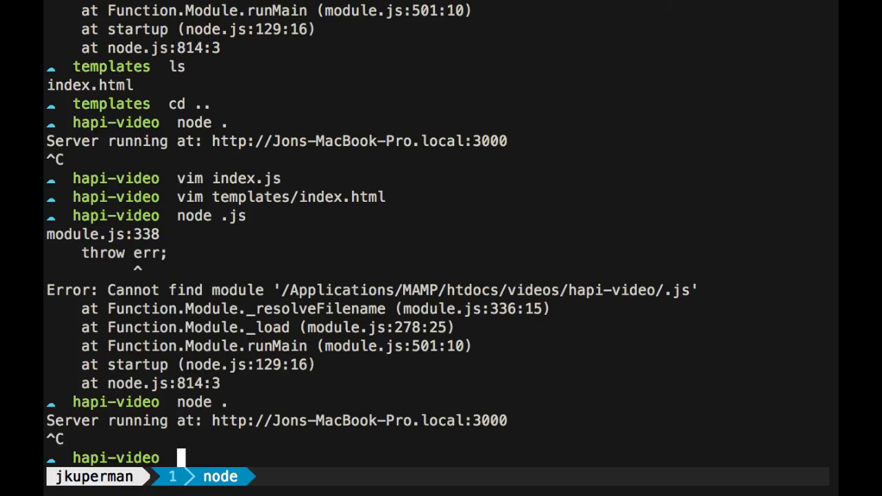
pyautogui.write('vim index.js')
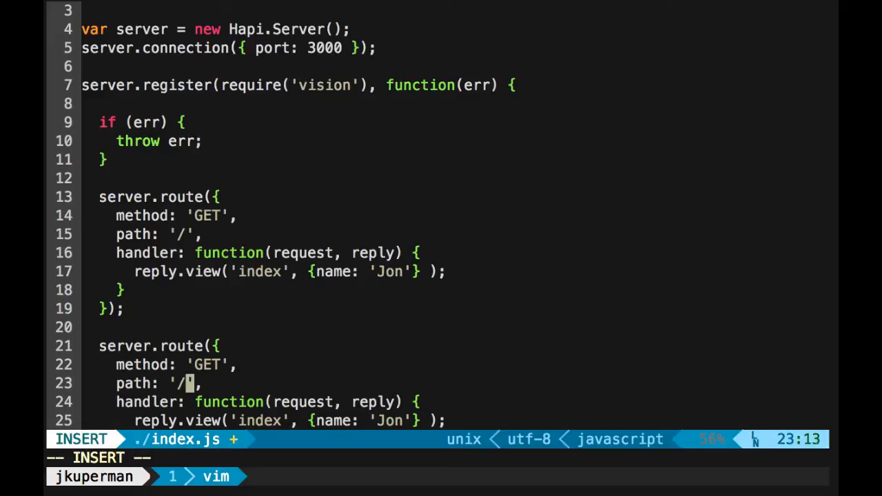
# - In the /users/{userName} route add var name = encodeURIComponent(request.params.userName); above the view call
pyautogui.write('users/{userName')
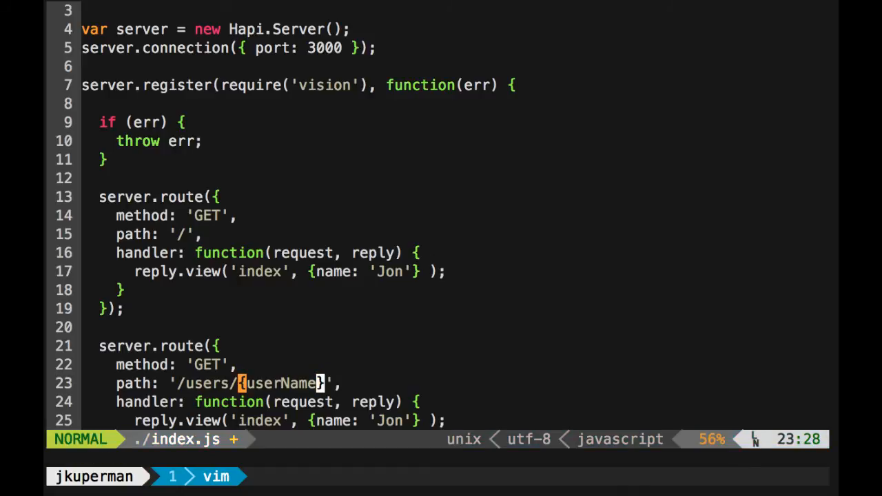
pyautogui.scroll(-3)
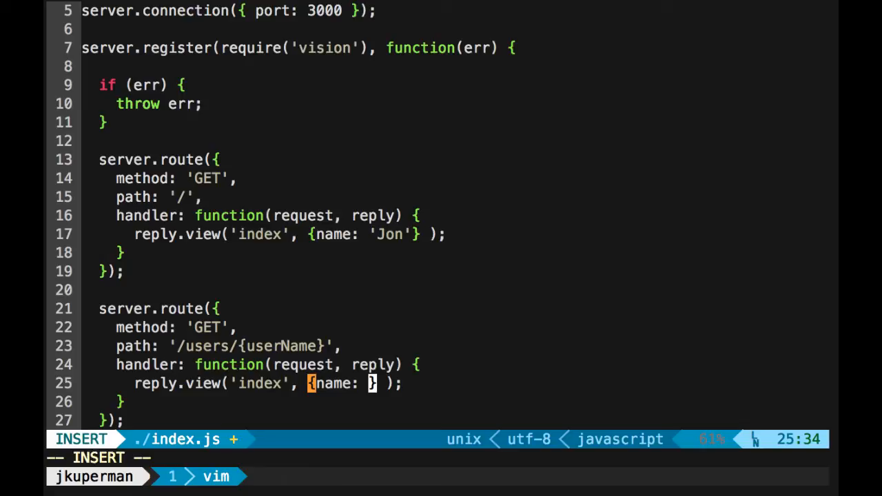
pyautogui.write('re')
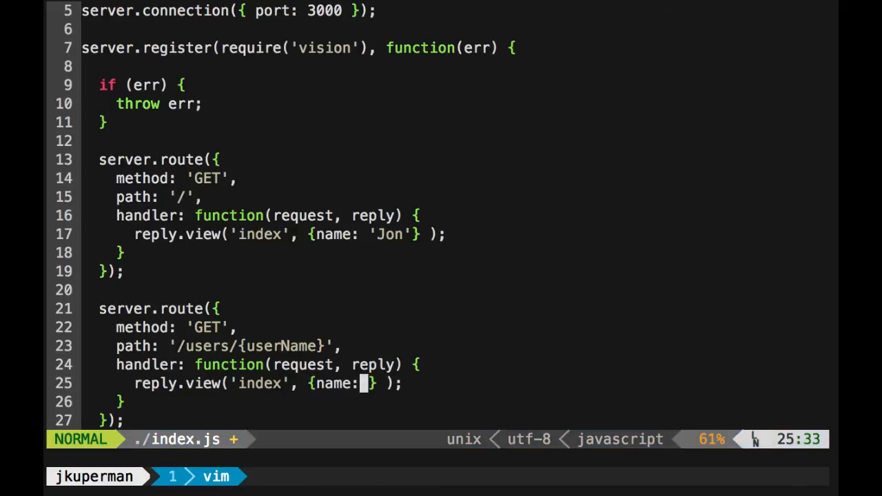
pyautogui.press('o')
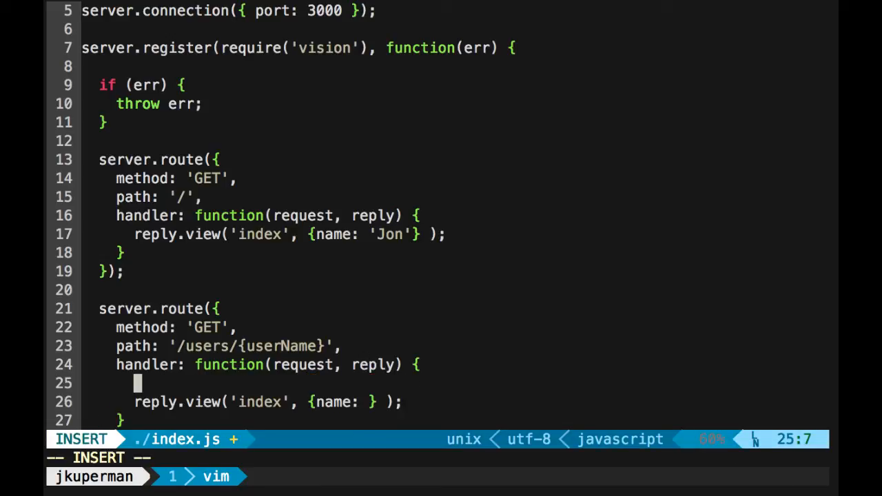
pyautogui.write('var name =')
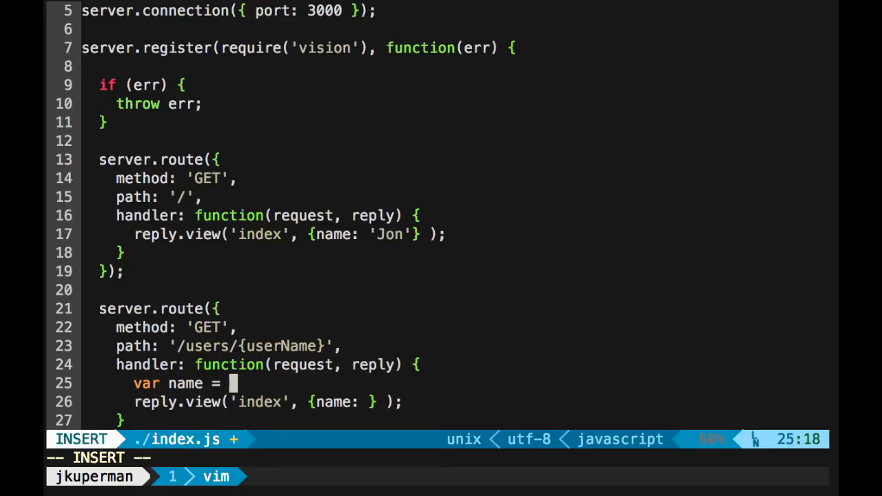
pyautogui.write('erc')
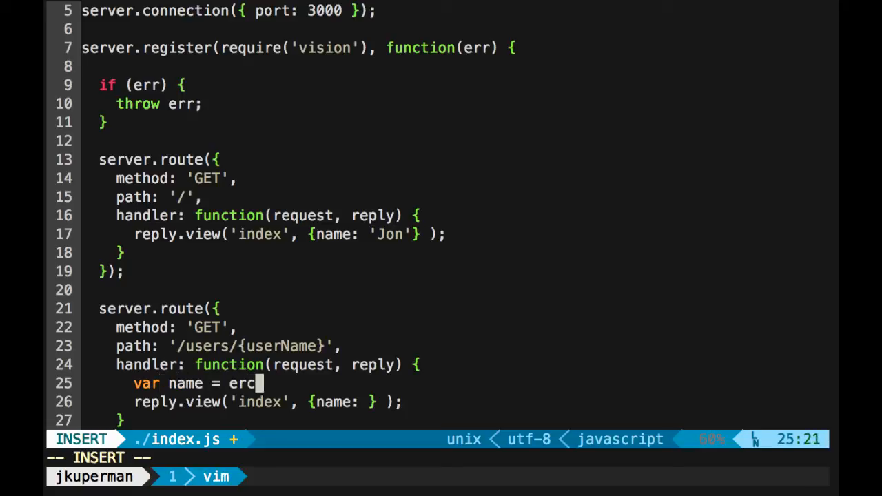
pyautogui.press('BackSpace')
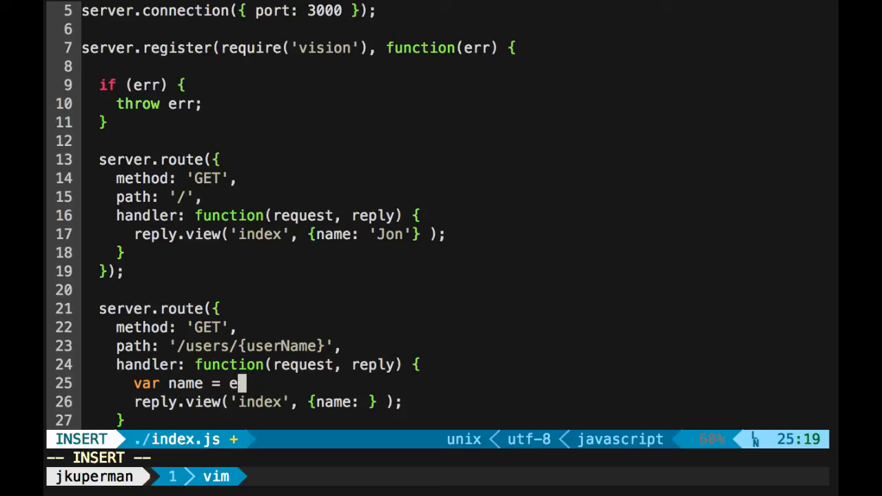
pyautogui.write('ncodeURIC')
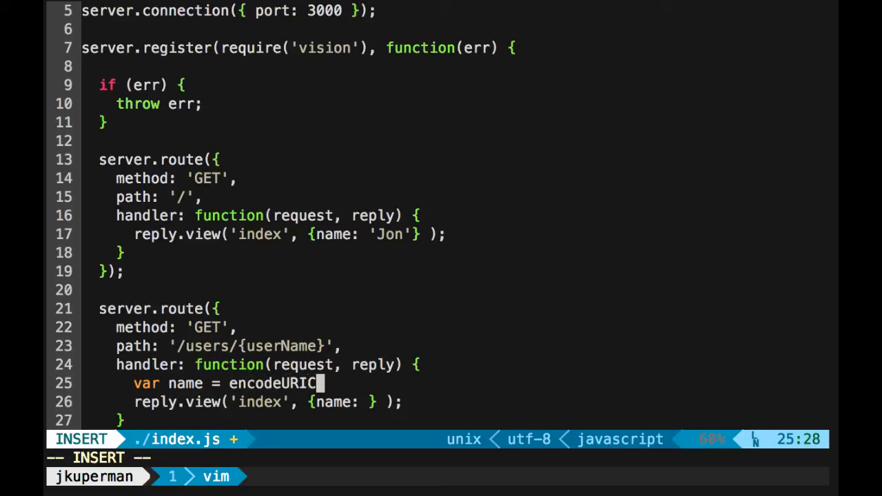
pyautogui.write('omponent')
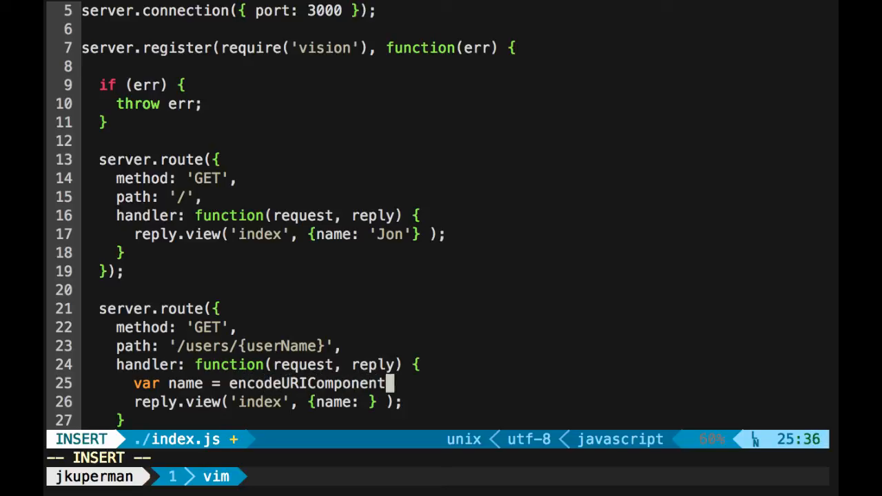
pyautogui.write('(requi')
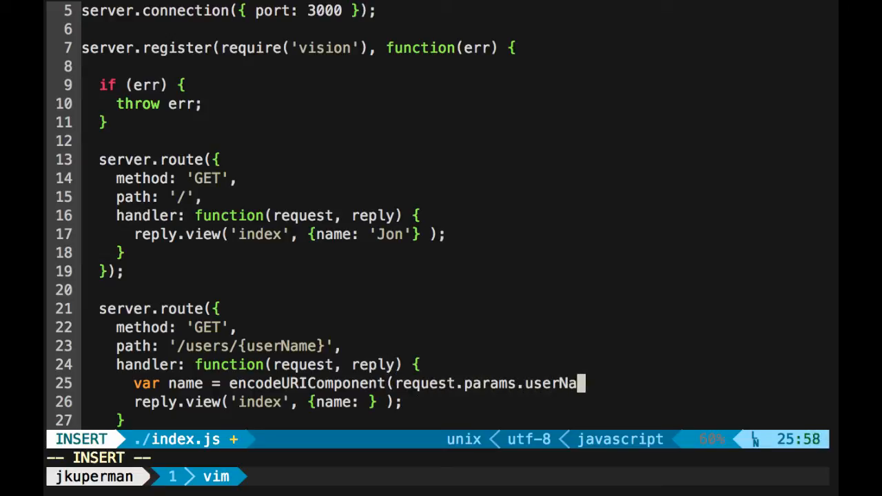
pyautogui.write('me')
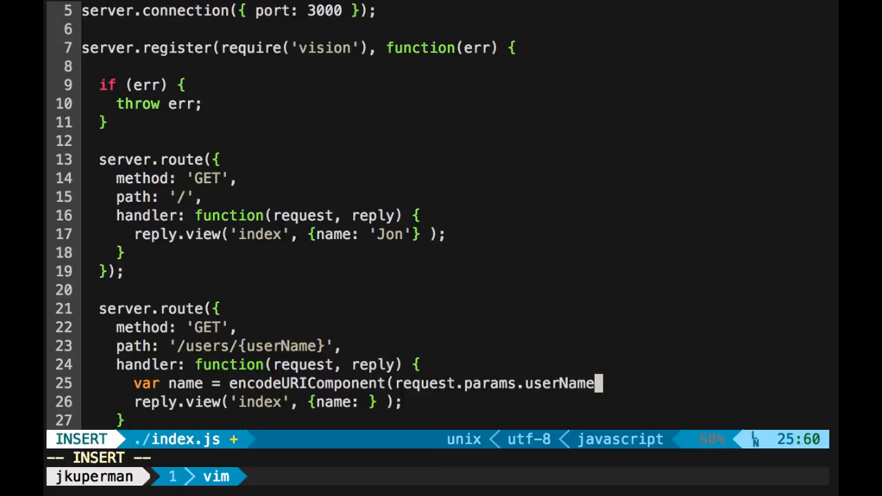
pyautogui.press('Escape')
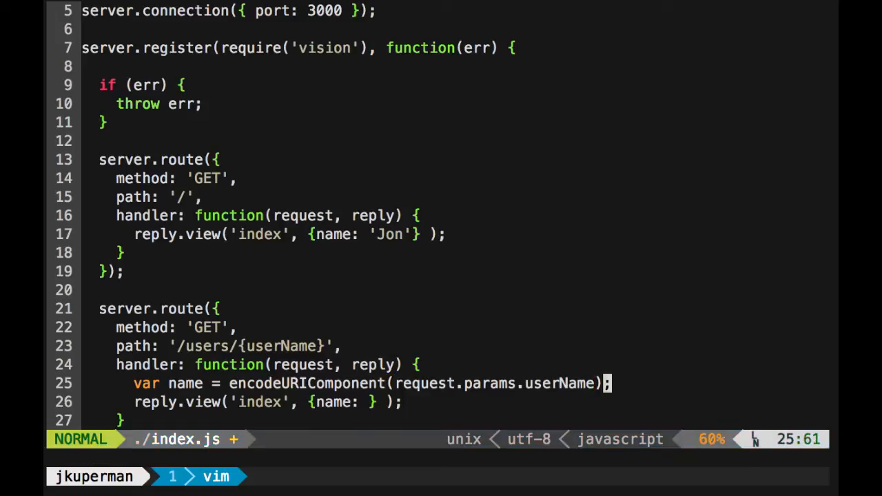
# - Reply with the 'user' view passing {name: name}, then save index.js and quit
pyautogui.write('name')
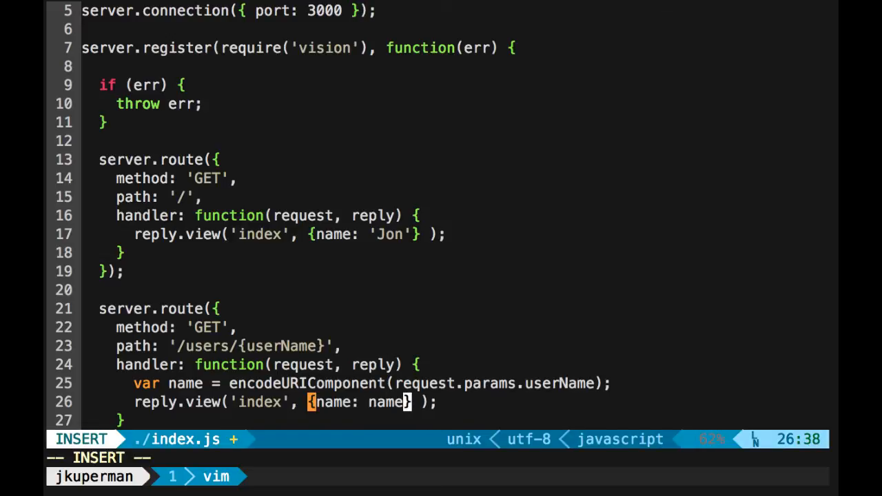
pyautogui.press('Escape')
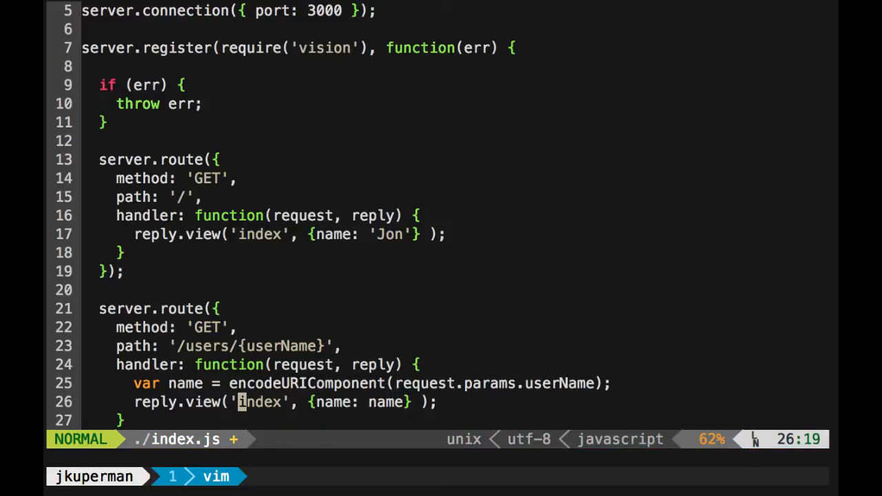
pyautogui.write('user')
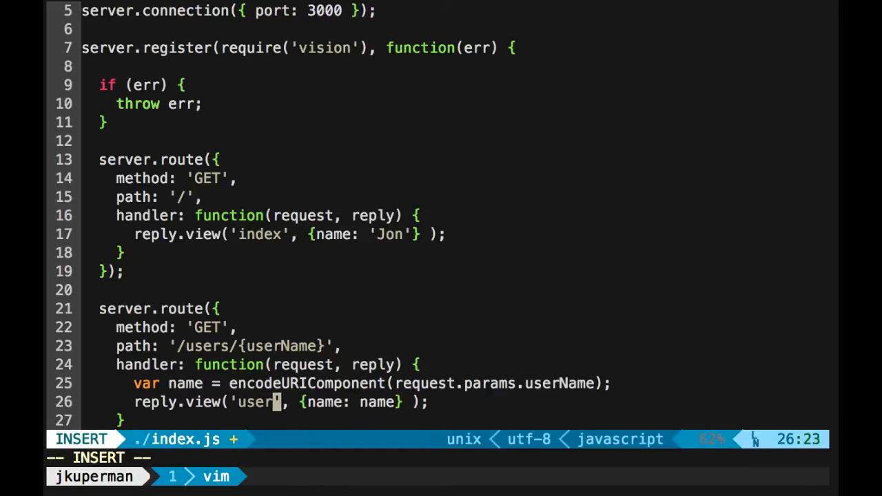
pyautogui.press('Escape')
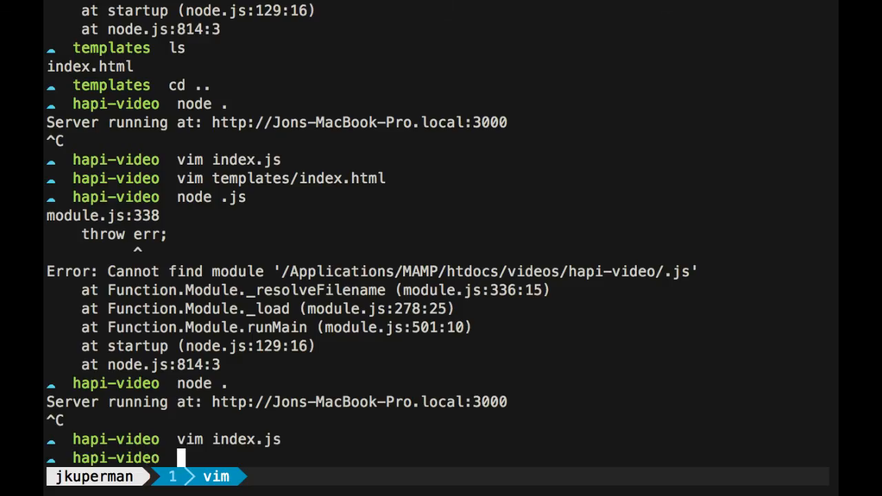
# - List the templates folder (only index.html) and open a new templates/user.html in Vim
pyautogui.write('ls templates')
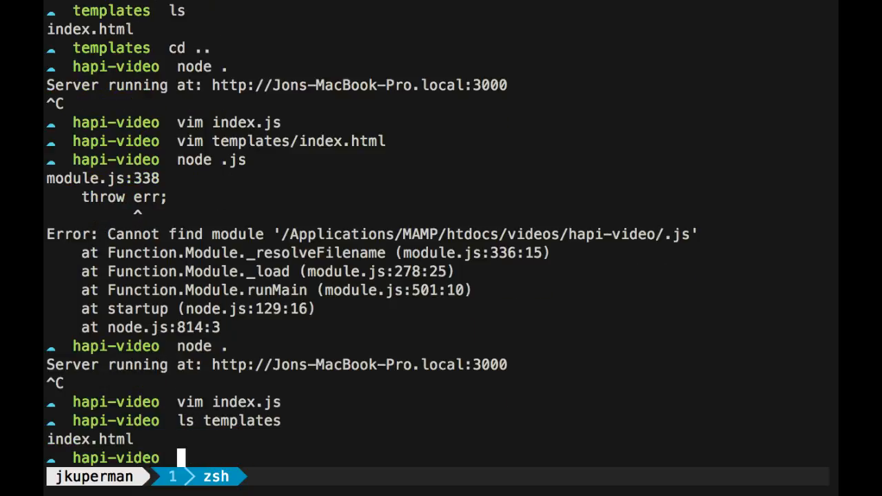
pyautogui.write('vim templates/user.html')
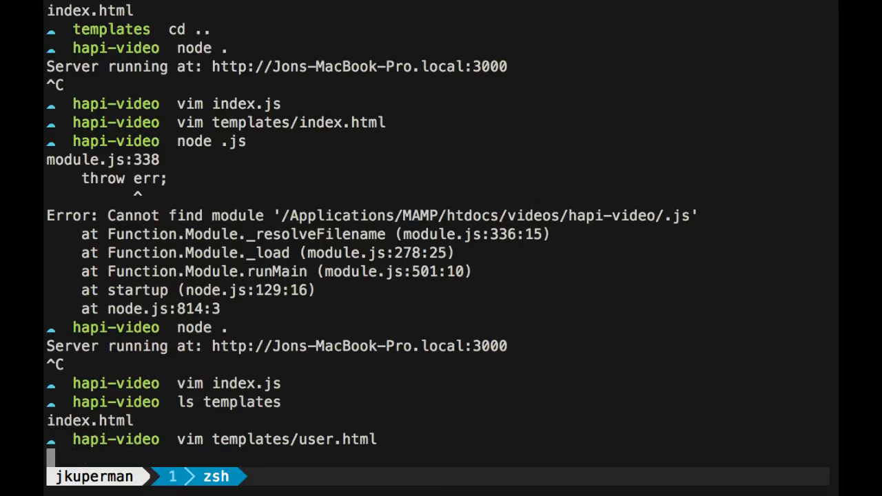
pyautogui.write('<h')
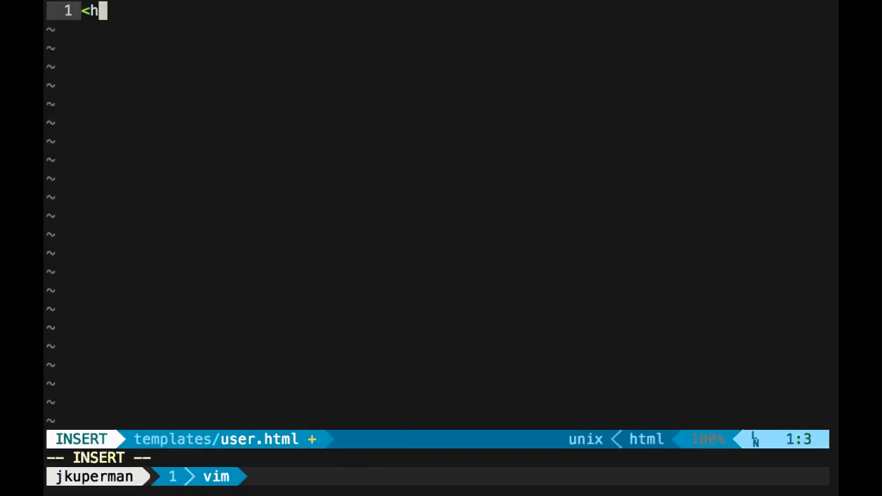
# - Write <h1>Welcome to our site</h1> and an <h2> 'It looks like your name is {{username}}' in user.html
pyautogui.write('1>We')
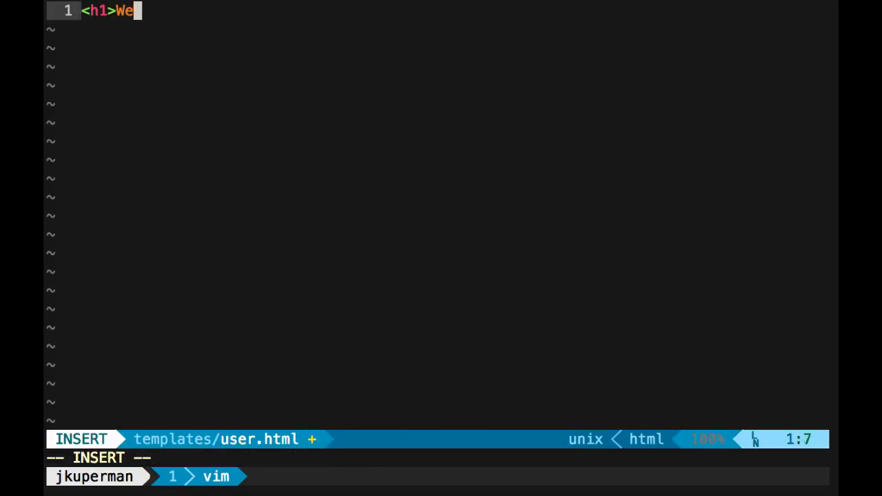
pyautogui.write('lcome to our site</h1>')
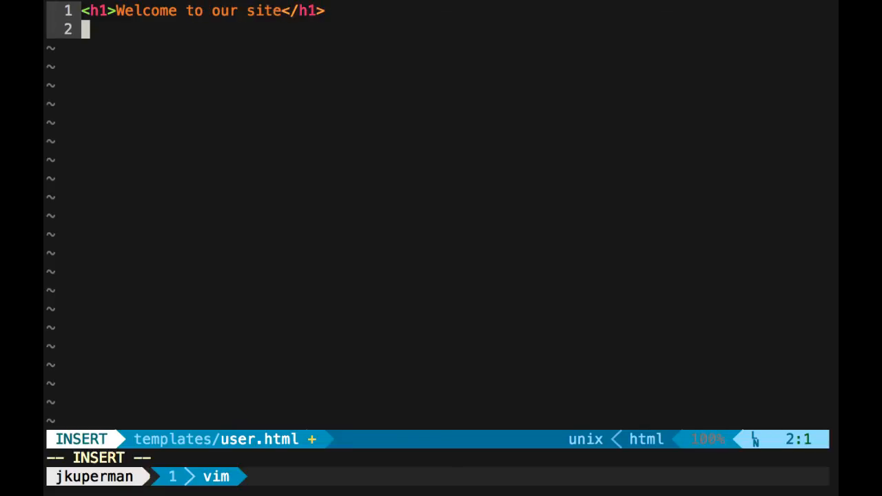
pyautogui.write('<h2>')
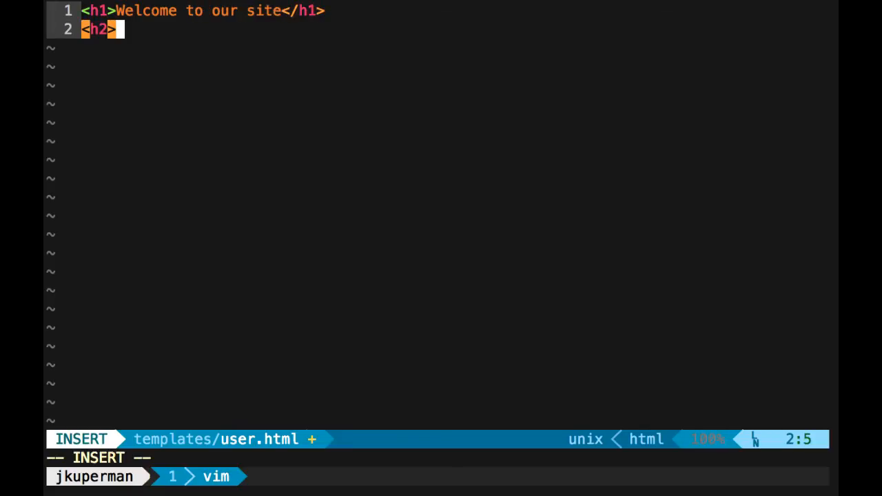
pyautogui.write('It looks')
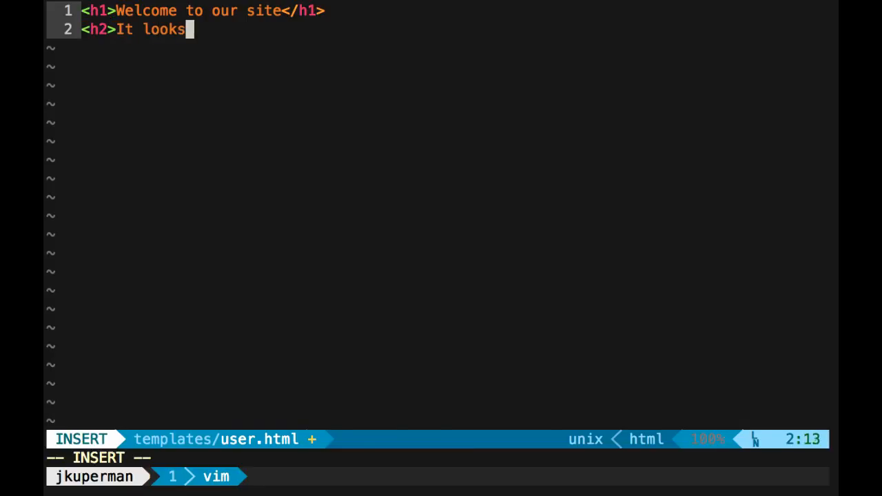
pyautogui.write('like your name is')
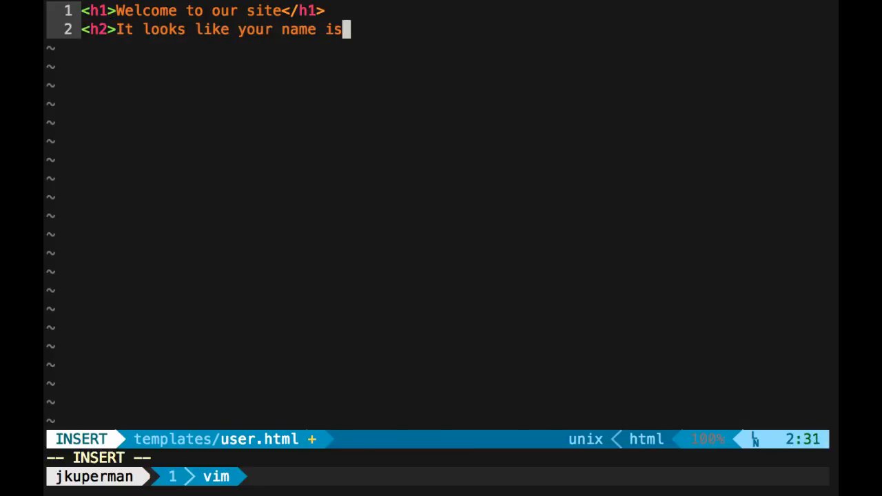
pyautogui.write('{{user')
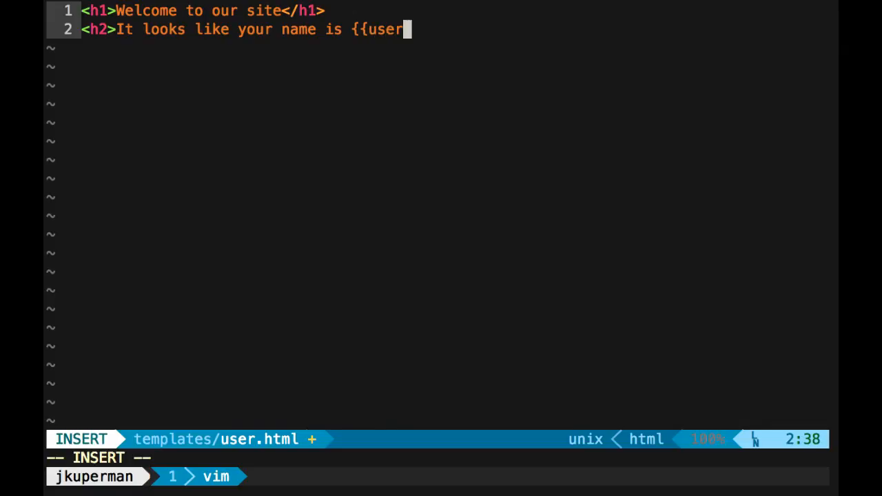
pyautogui.write('name}}')
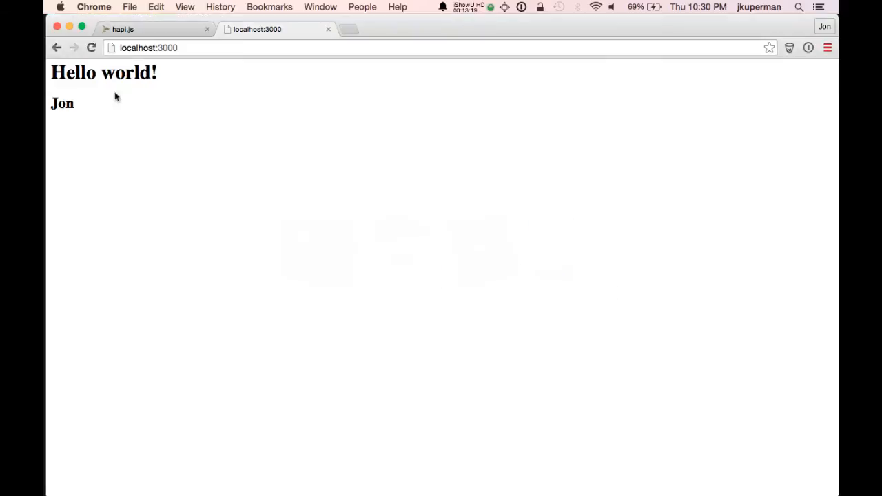
# - Visit localhost:3000/users/jon in Chrome to see the welcome page greeting jon
pyautogui.click(276, 47)
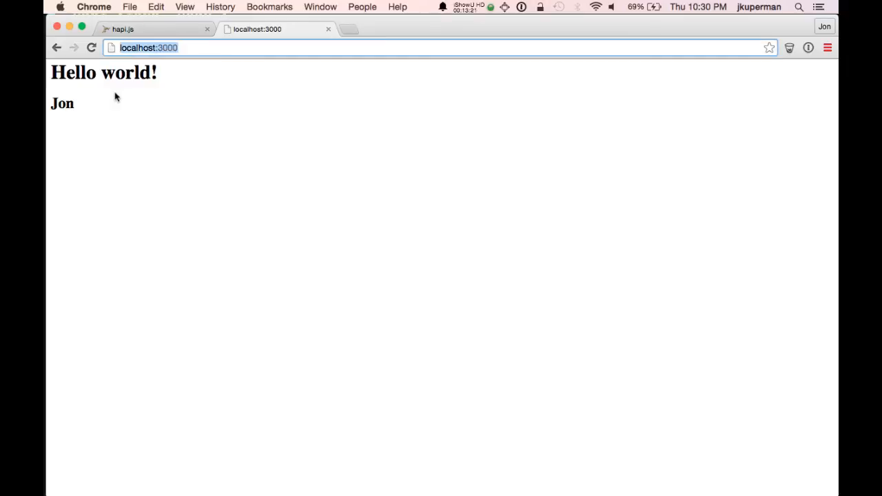
pyautogui.write('/users/')
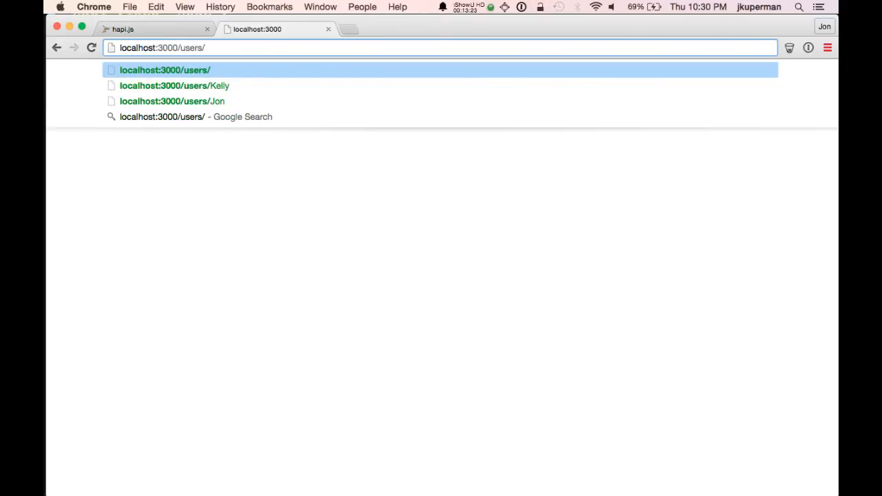
pyautogui.click(172, 101)
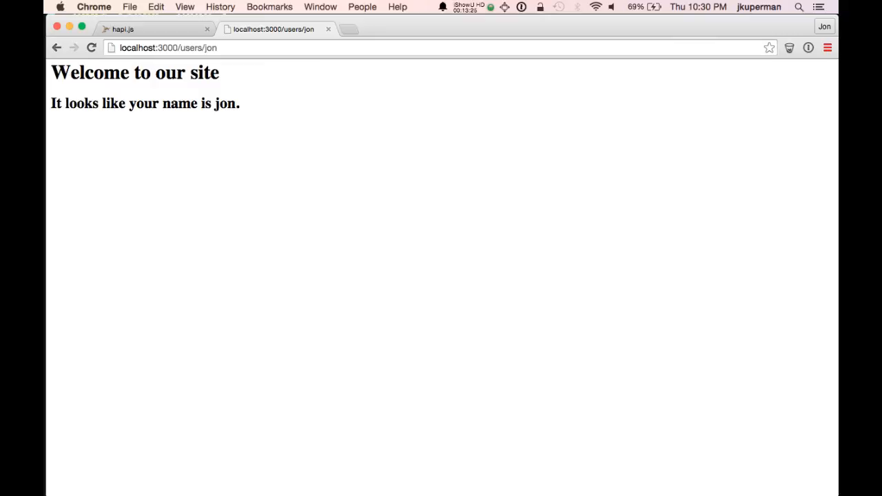
pyautogui.click(209, 47)
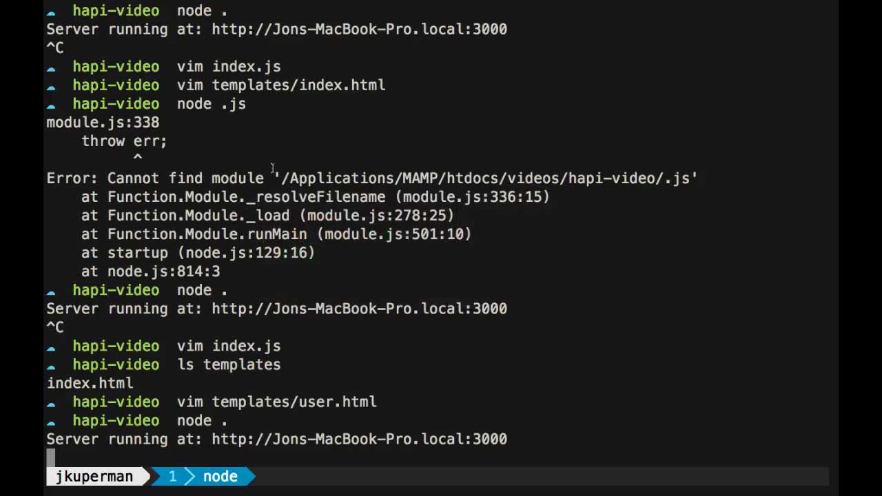
# - List the project folder (index.js, node_modules, package.json, templates) and prepare ls templates/
pyautogui.write('ls')
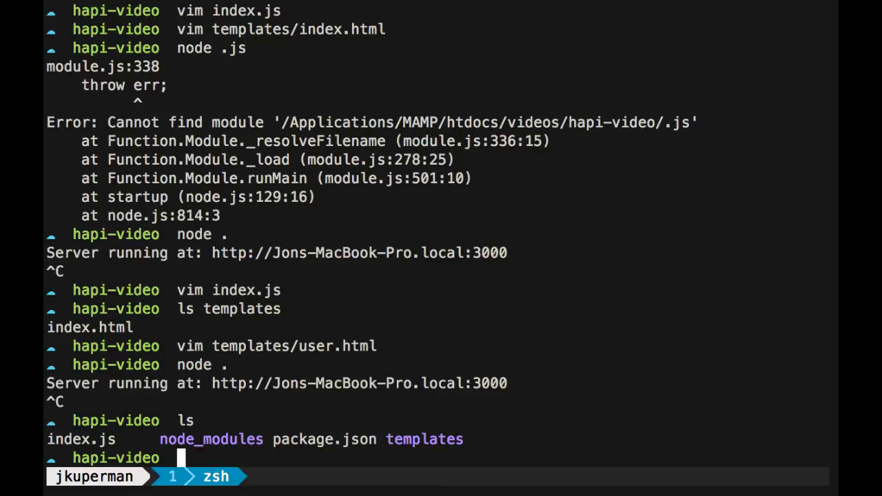
pyautogui.write('ls templates/')
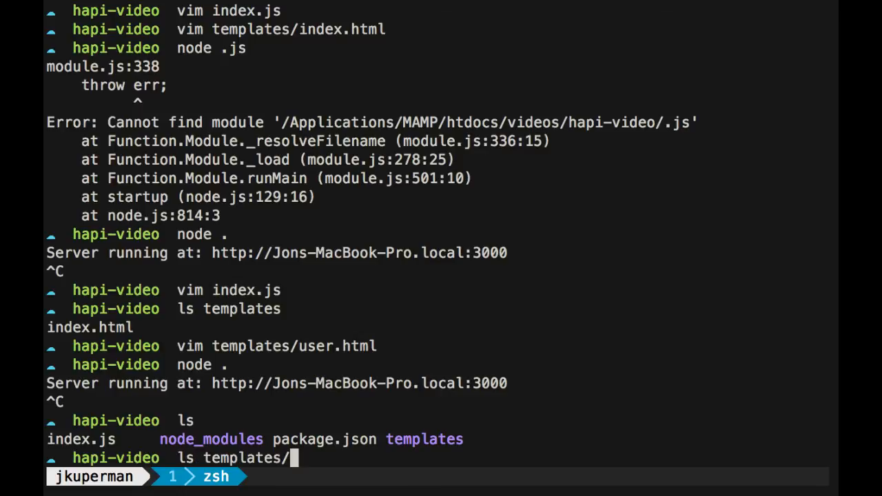